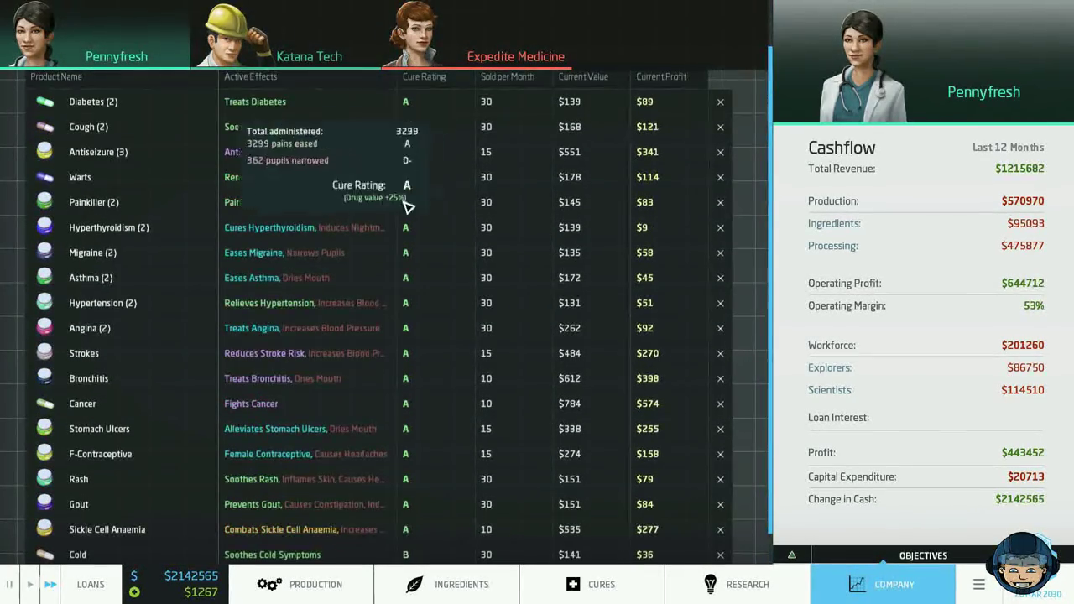
Scroll the Company product list to review each product's cure rating, sales and profit.
scroll("down", 3)
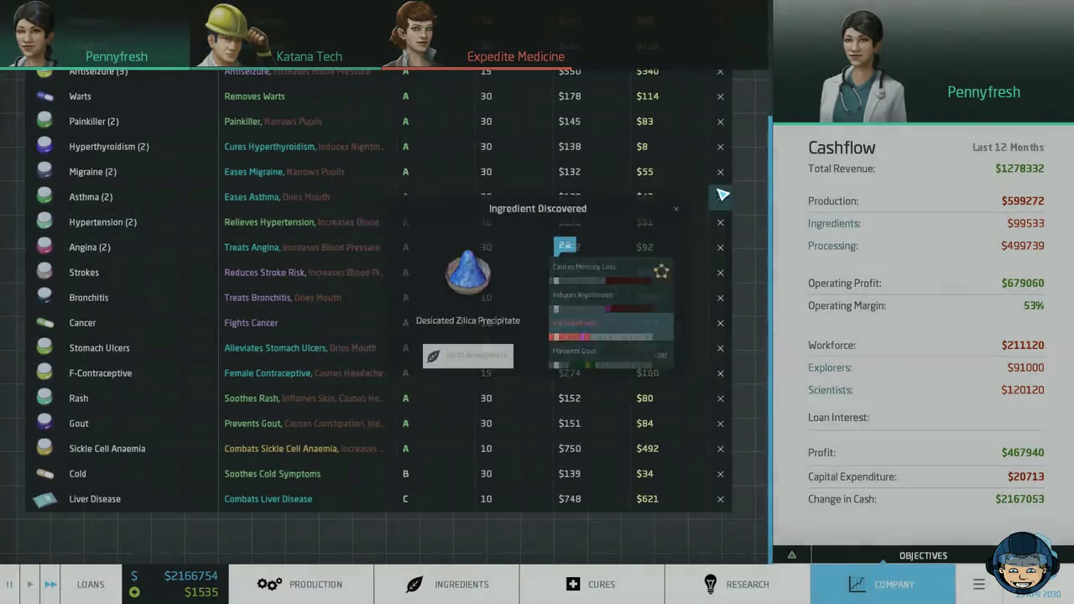
Dismiss the new-ingredient notice and assign all five explorers to the Polar Saxifrage location.
left_click(461, 584)
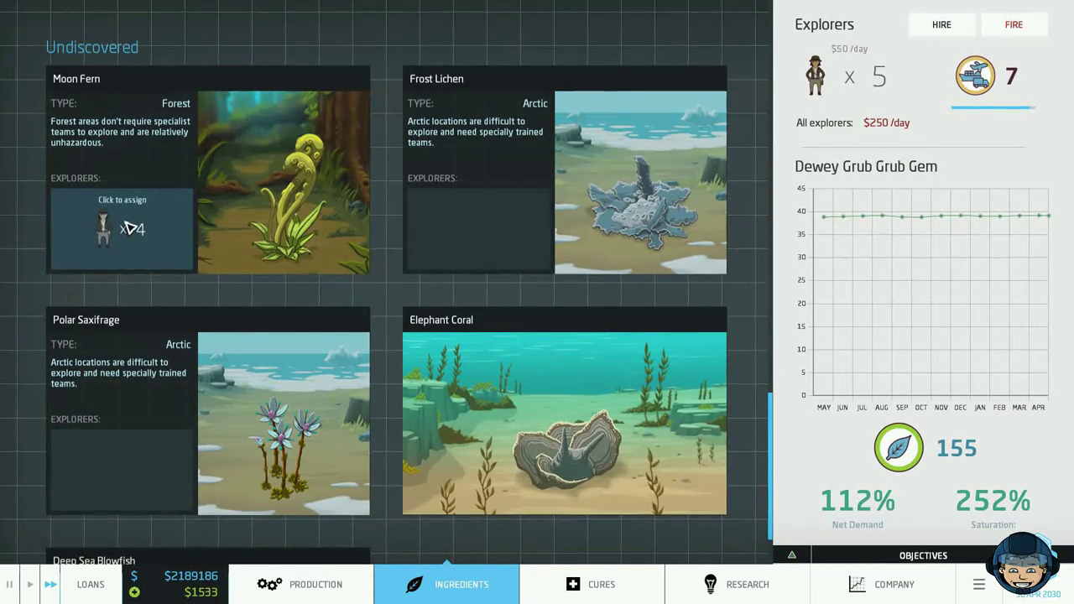
mouse_move(283, 168)
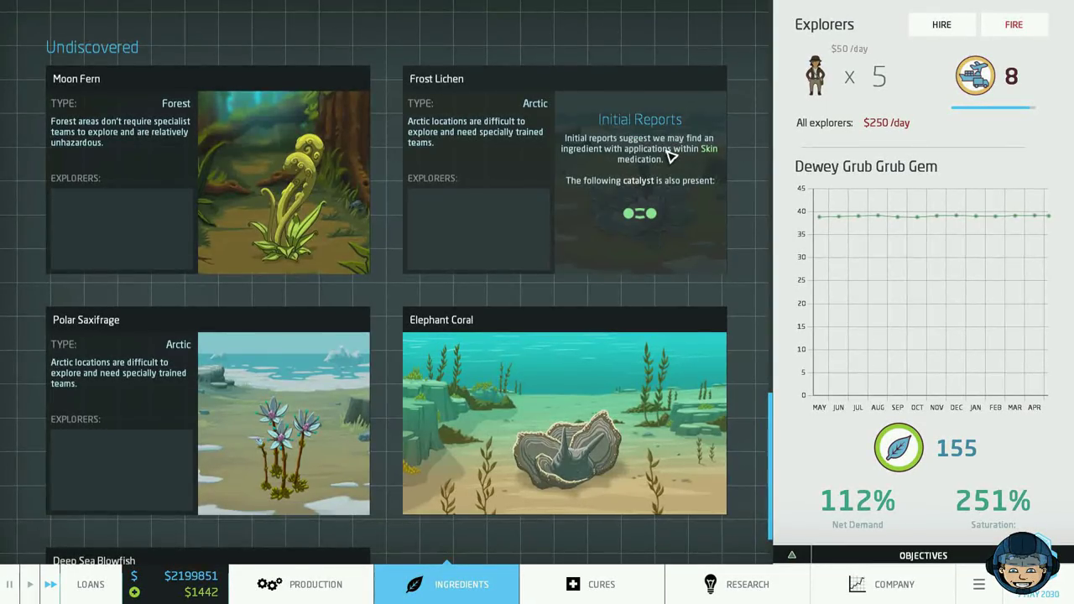
scroll("down", 3)
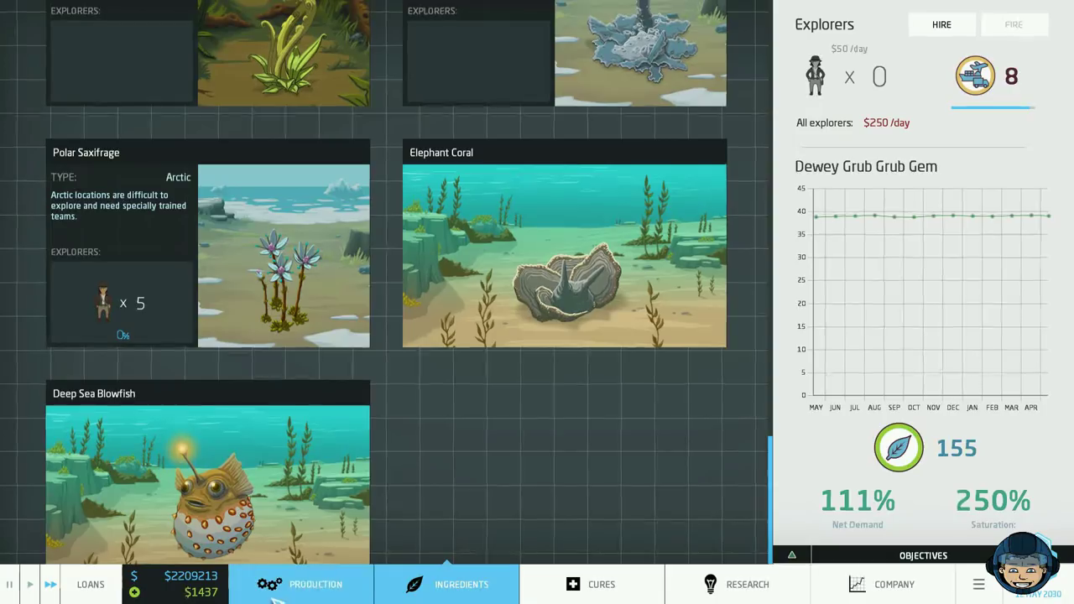
Back on the factory floor, name the new acne-preventing skin cream 'Acne'.
left_click(315, 584)
type("Acne")
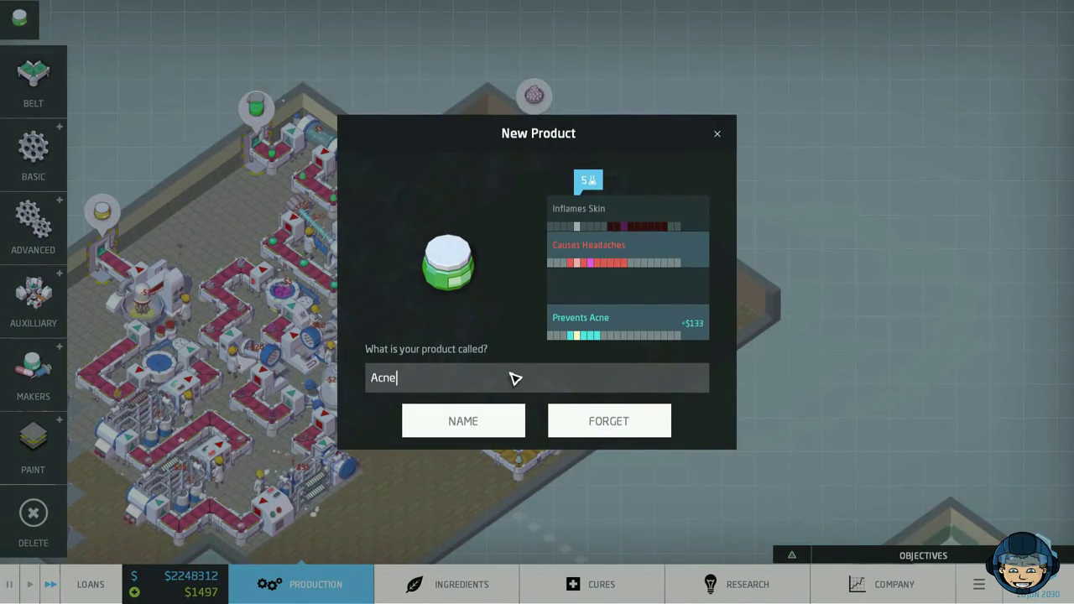
left_click(462, 420)
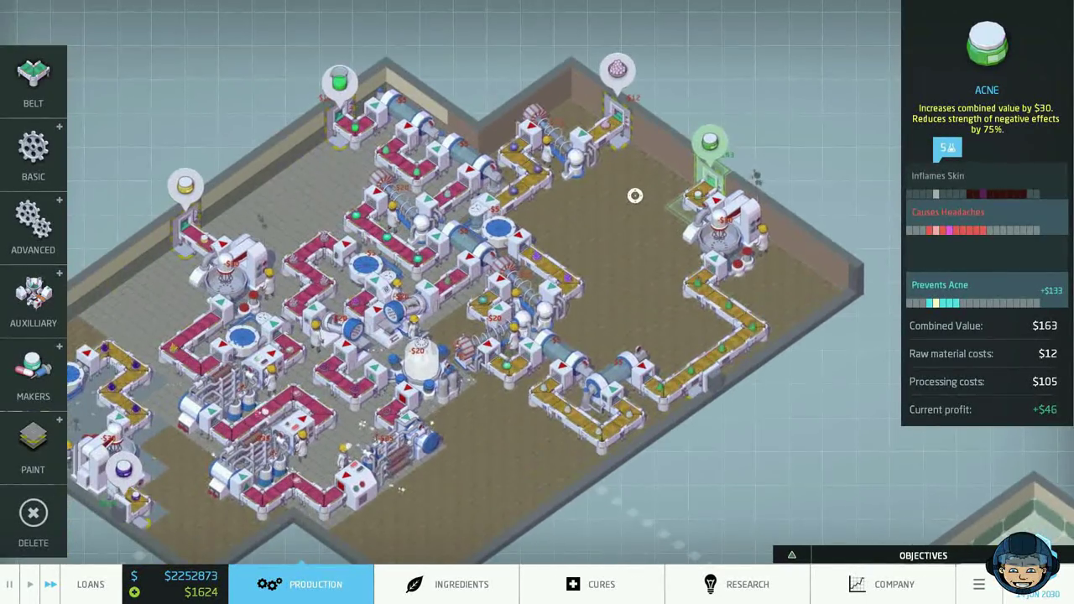
left_click(592, 584)
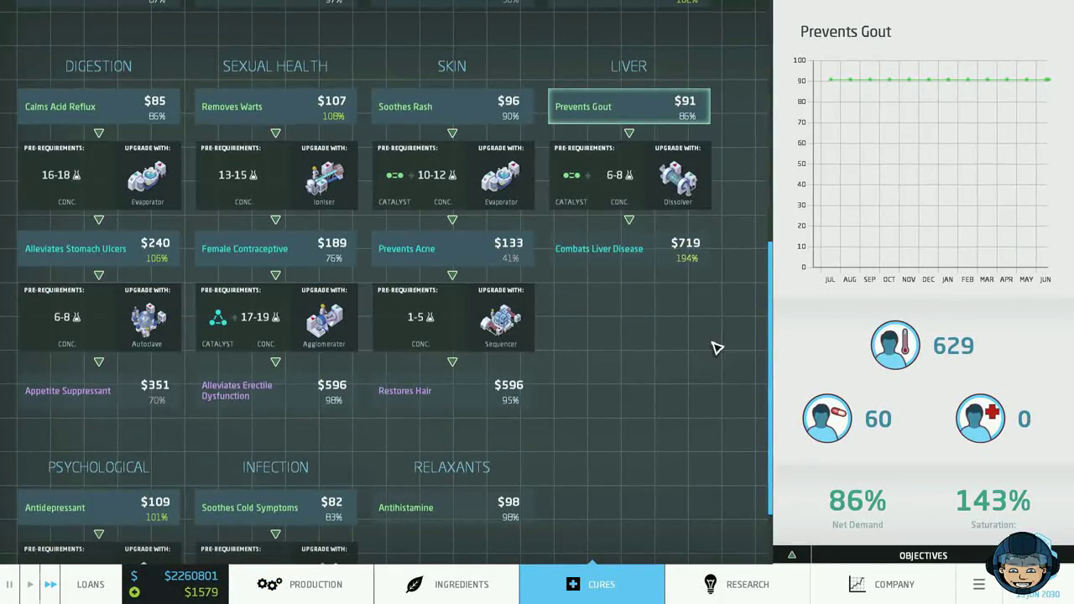
left_click(746, 584)
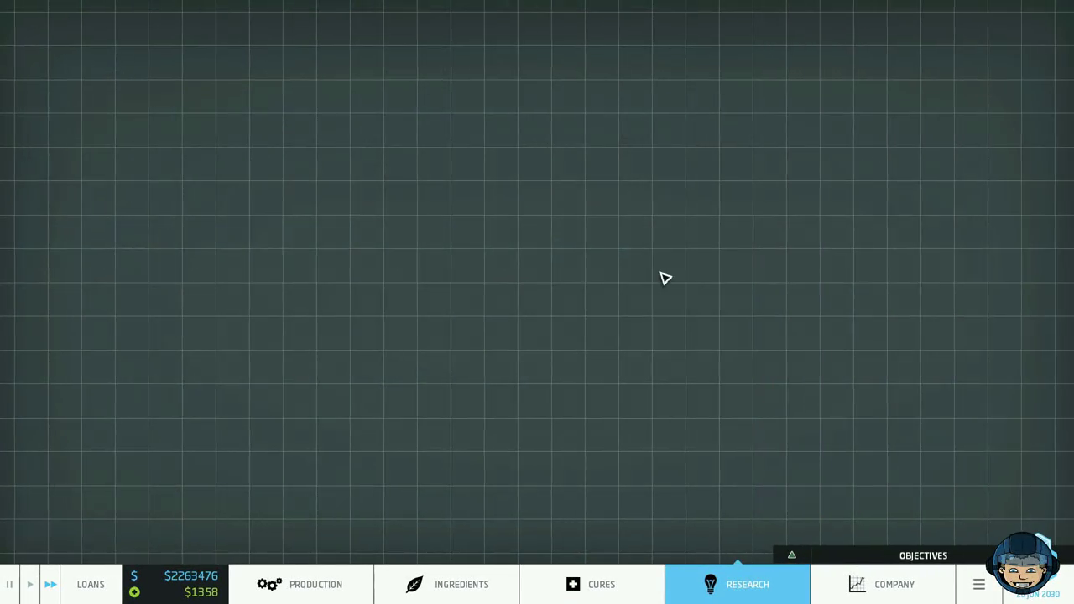
left_click(736, 583)
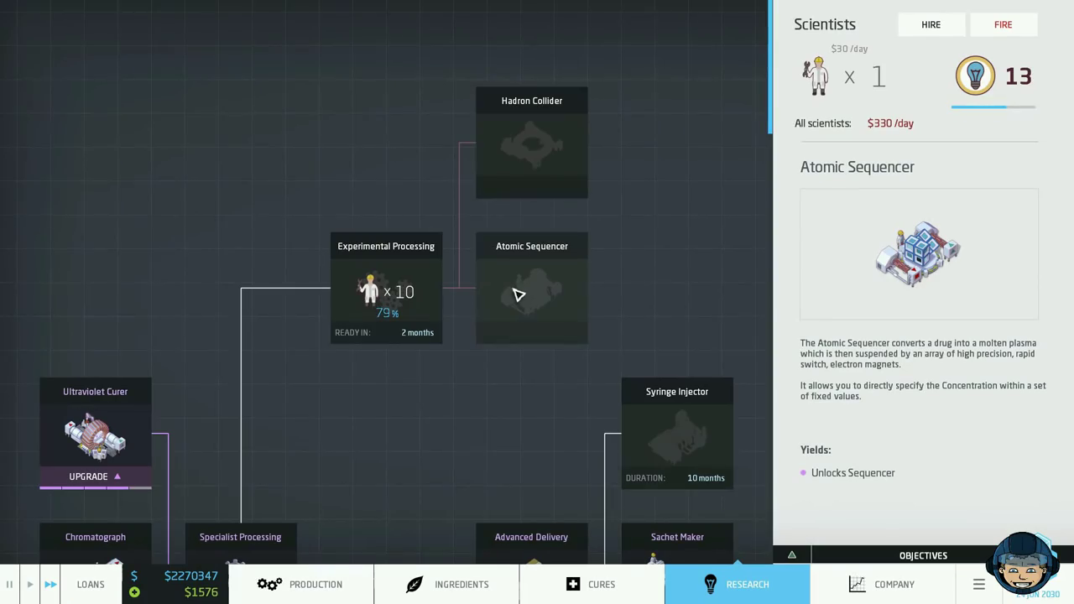
left_click(592, 584)
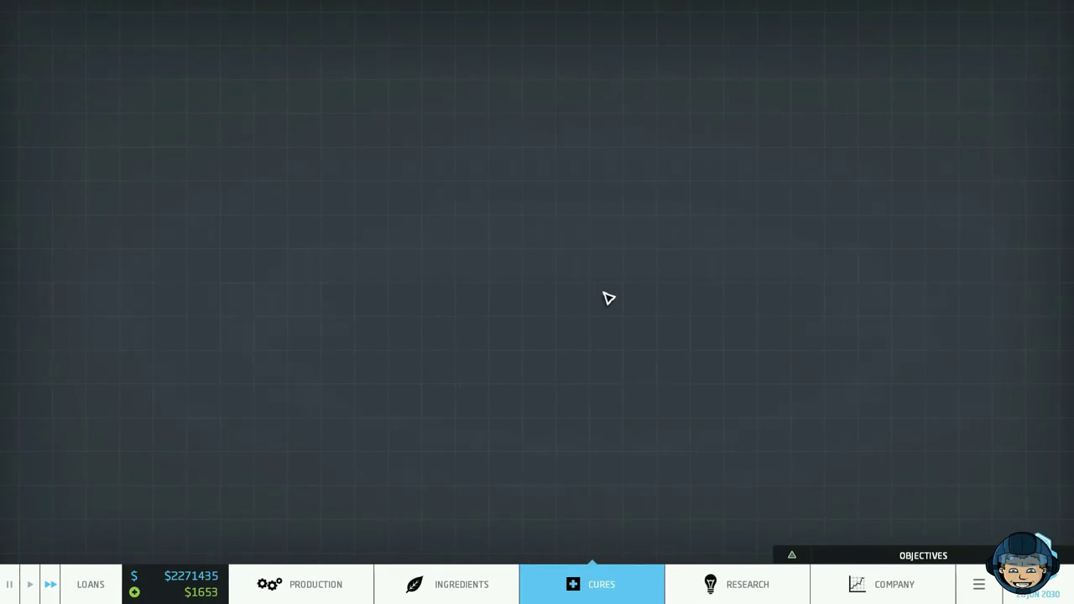
left_click(590, 583)
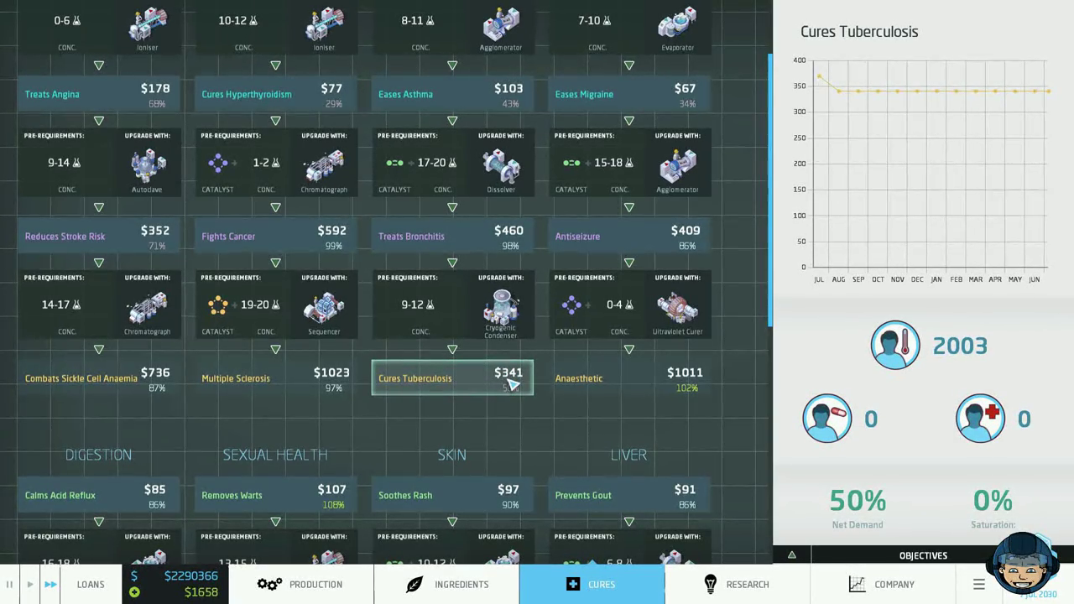
scroll("down", 3)
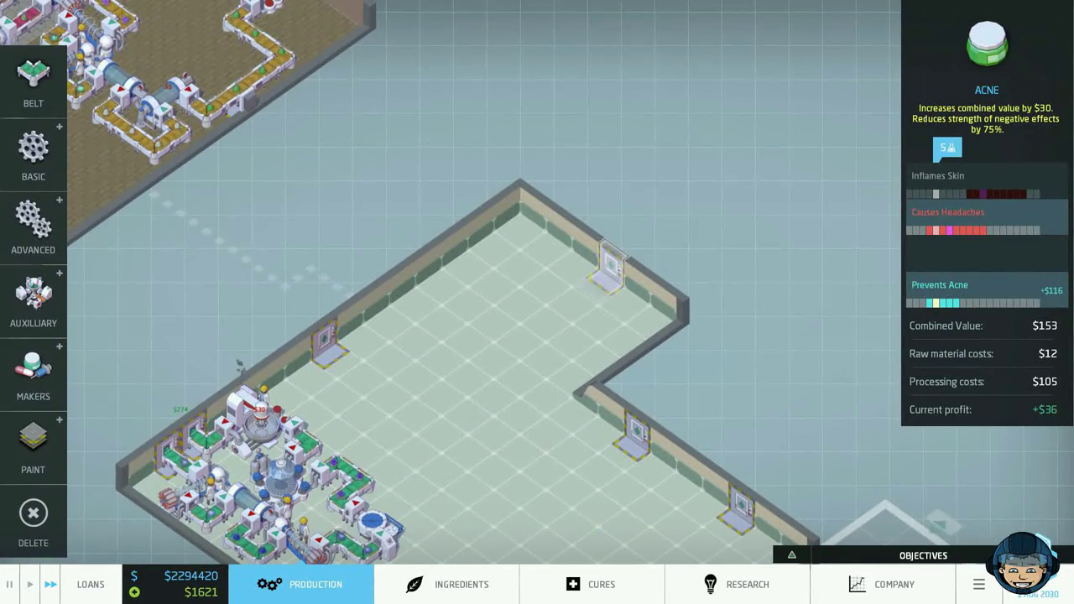
Check explorer progress, then inspect the imported Rubberised Bantodae Crystal's upgrade options.
left_click(461, 584)
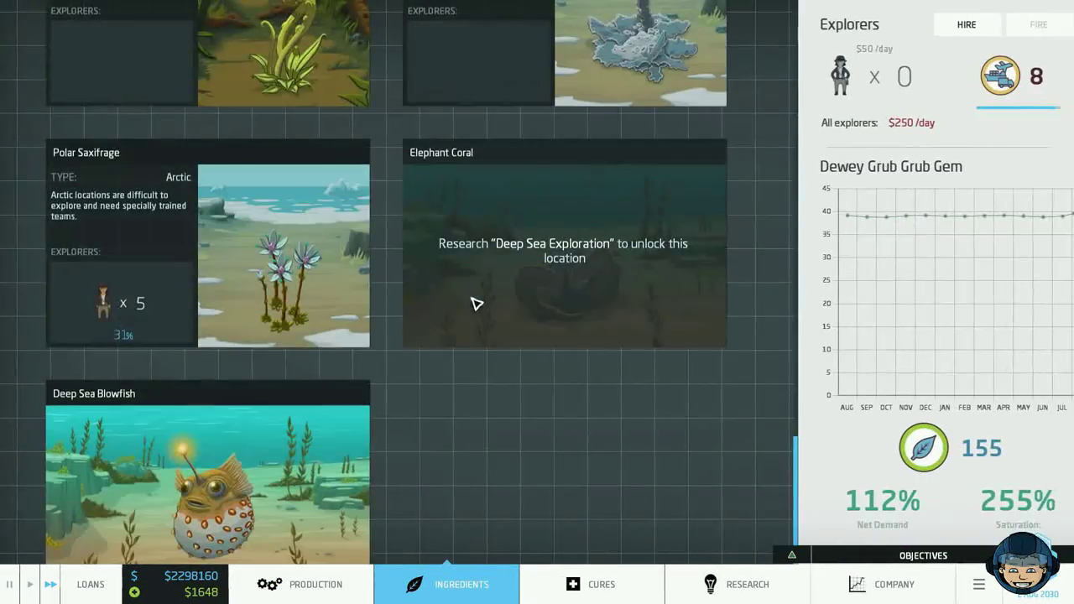
left_click(315, 584)
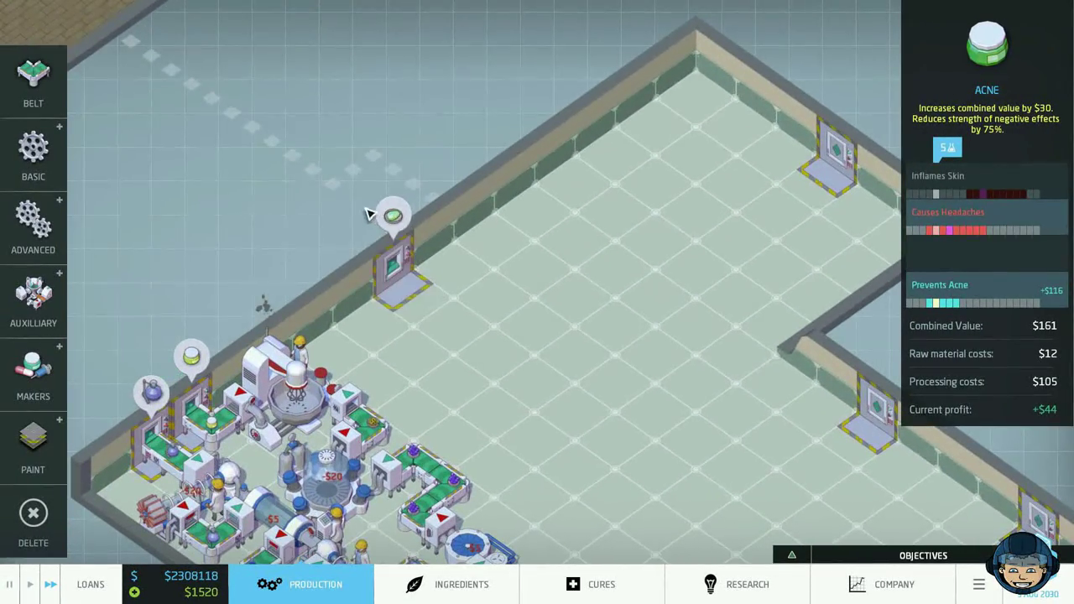
left_click(394, 252)
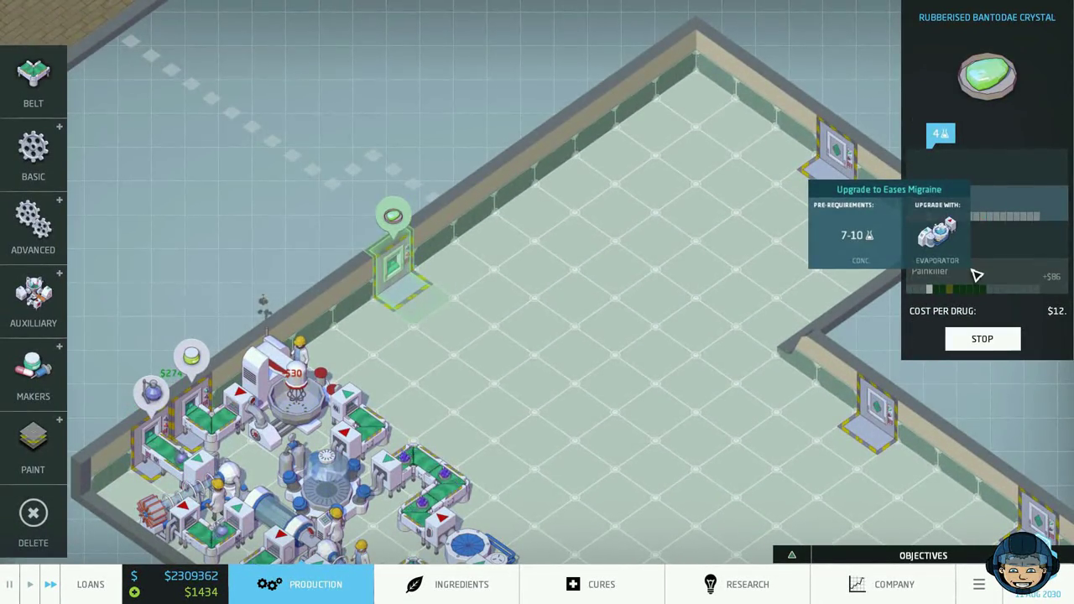
left_click(33, 155)
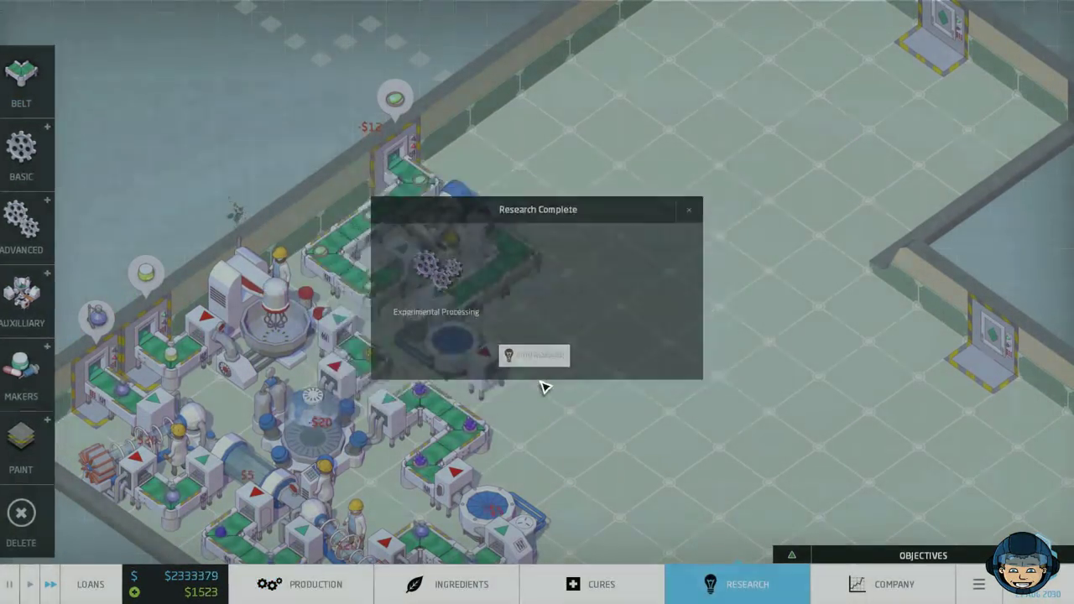
Open Research, hire more scientists and put all 15 on the Atomic Sequencer.
left_click(689, 209)
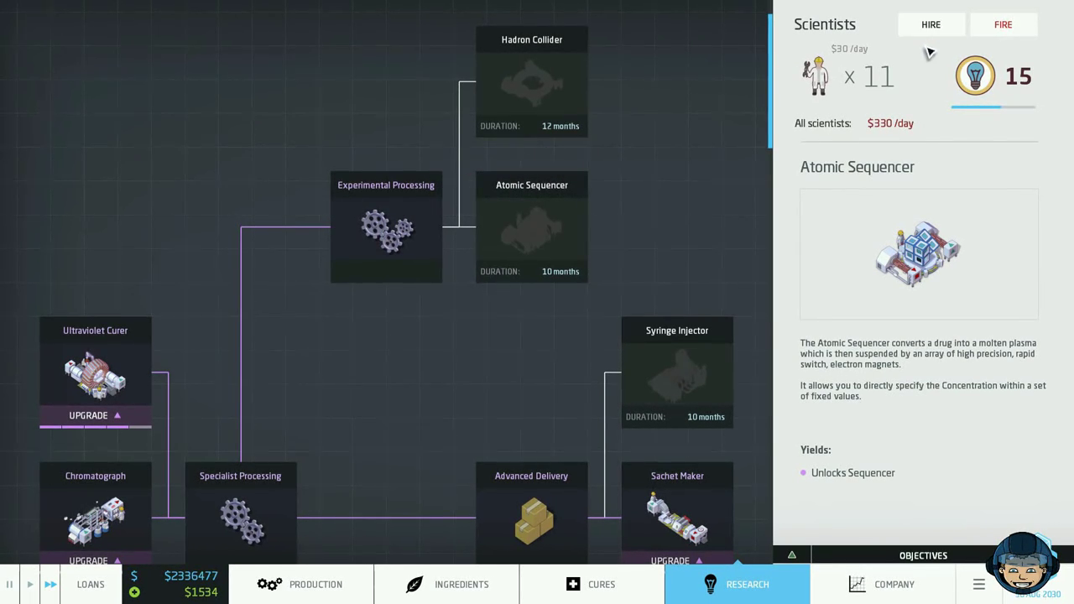
left_click(930, 23)
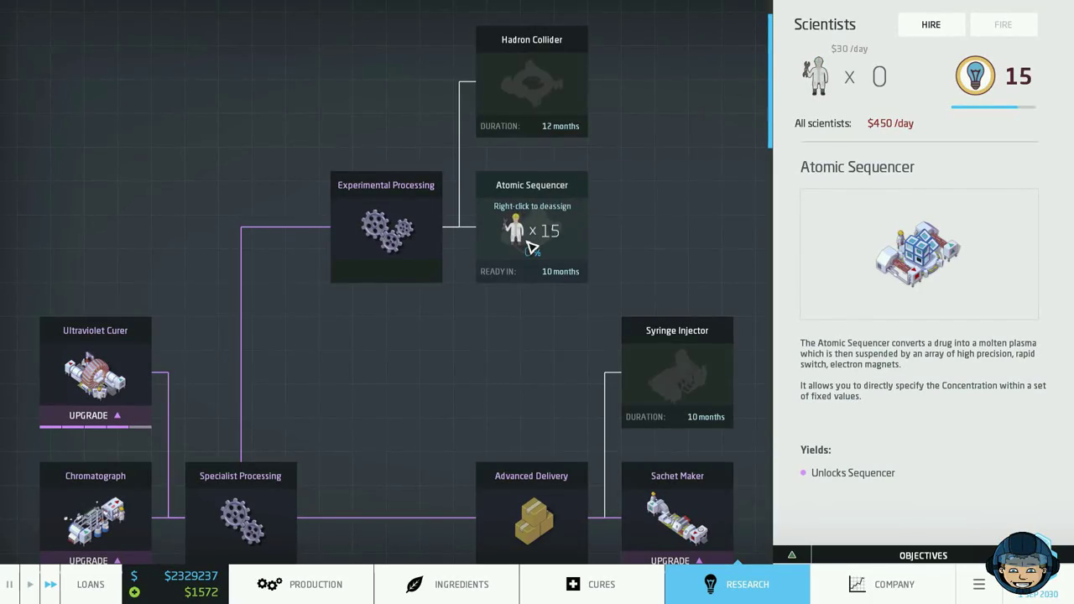
left_click(315, 584)
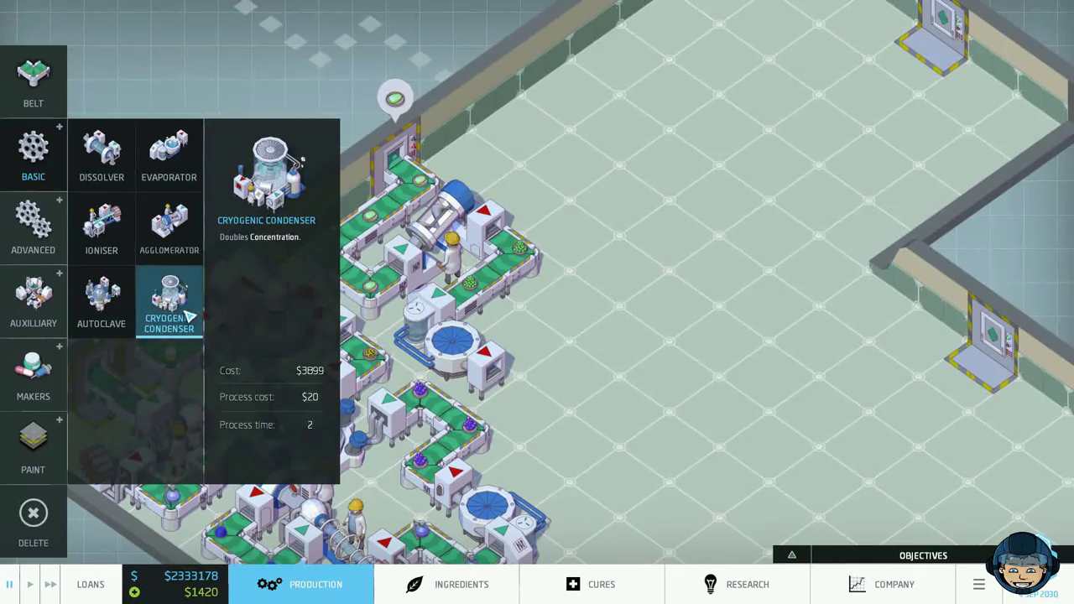
Find Wilted Halkaline Fumes in Ingredients and start importing it at $12 per drug.
left_click(571, 470)
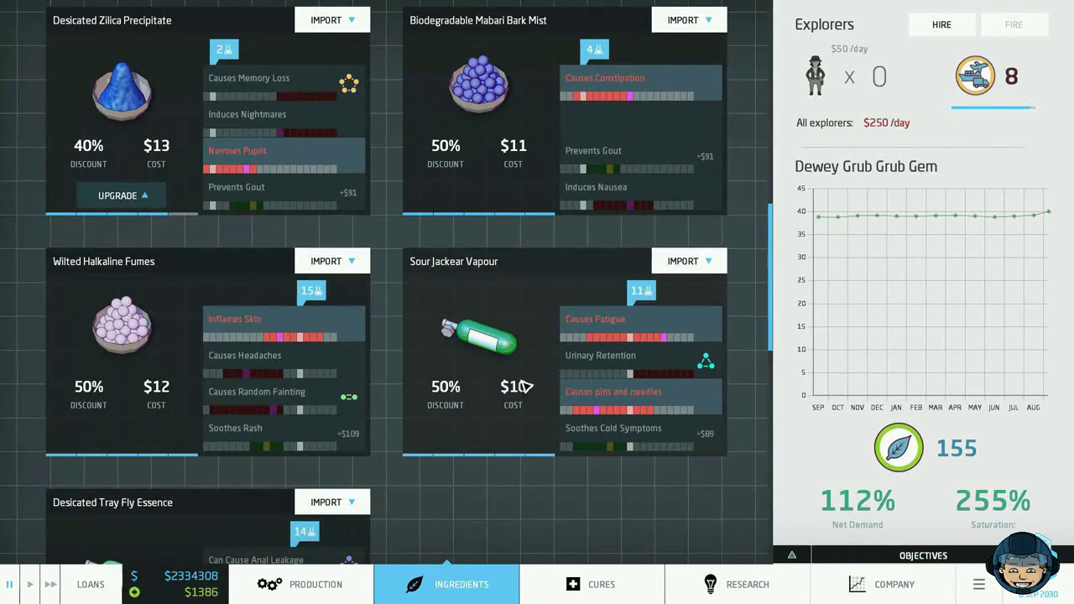
scroll("down", 3)
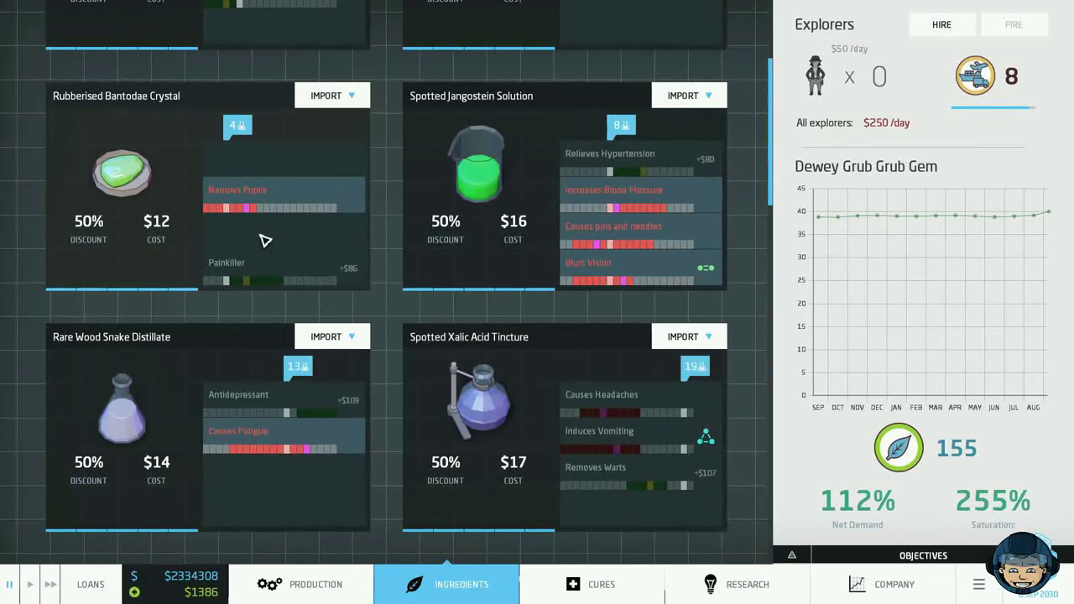
scroll("down", 3)
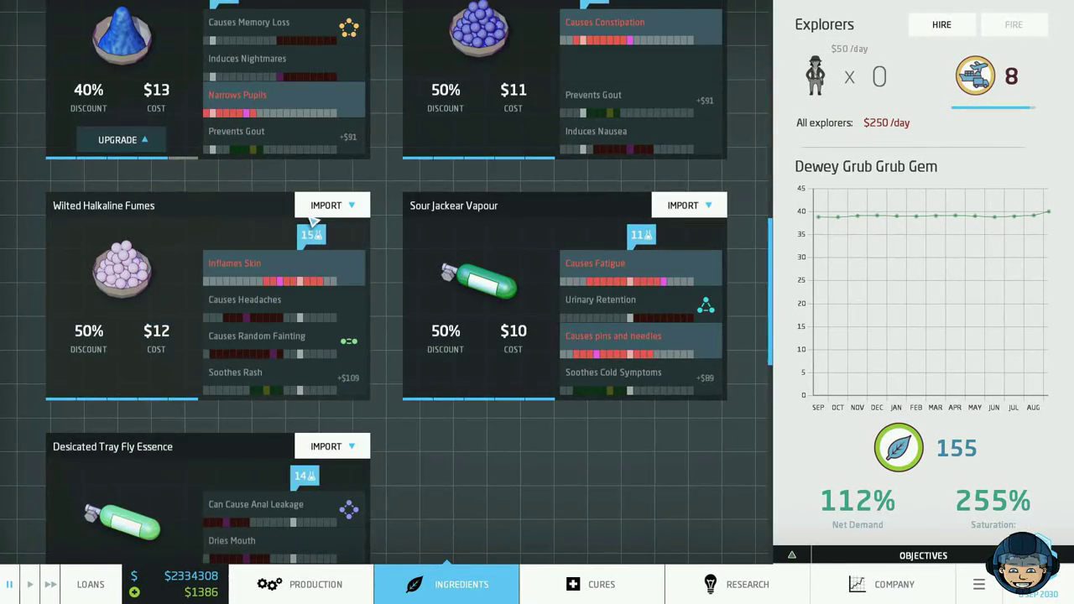
left_click(315, 583)
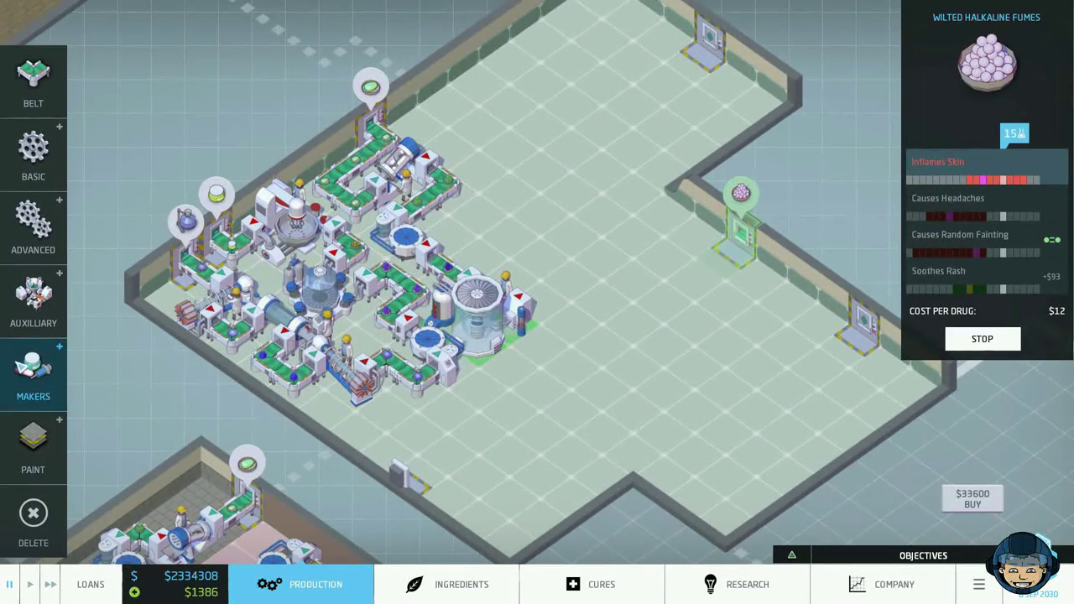
Place the fumes dock, check the Multimixer's Antiseizure upgrade, and add an Agglomerator before it.
left_click(32, 302)
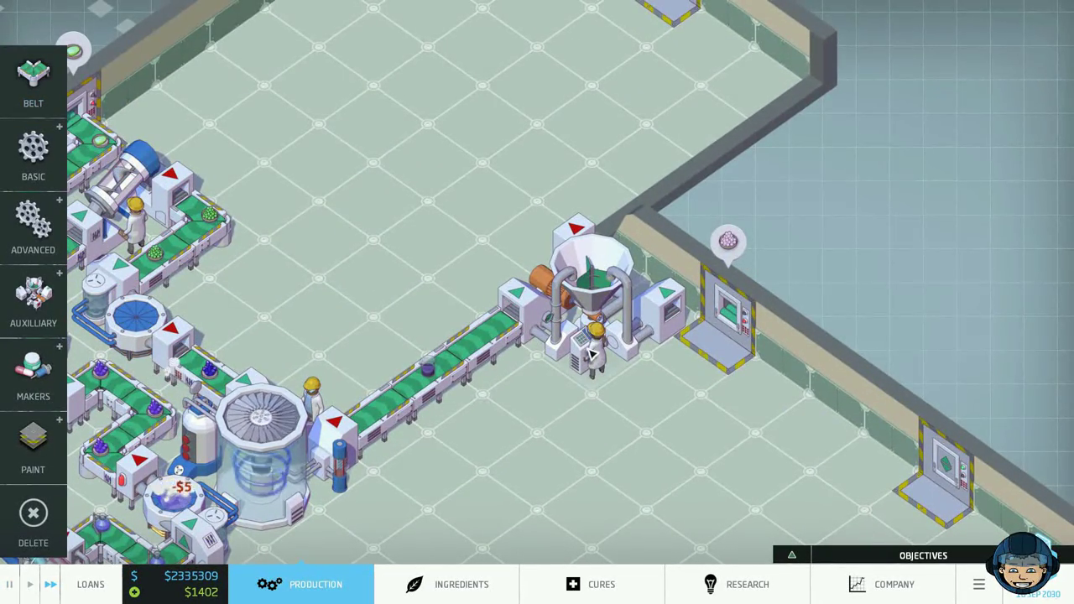
left_click(588, 336)
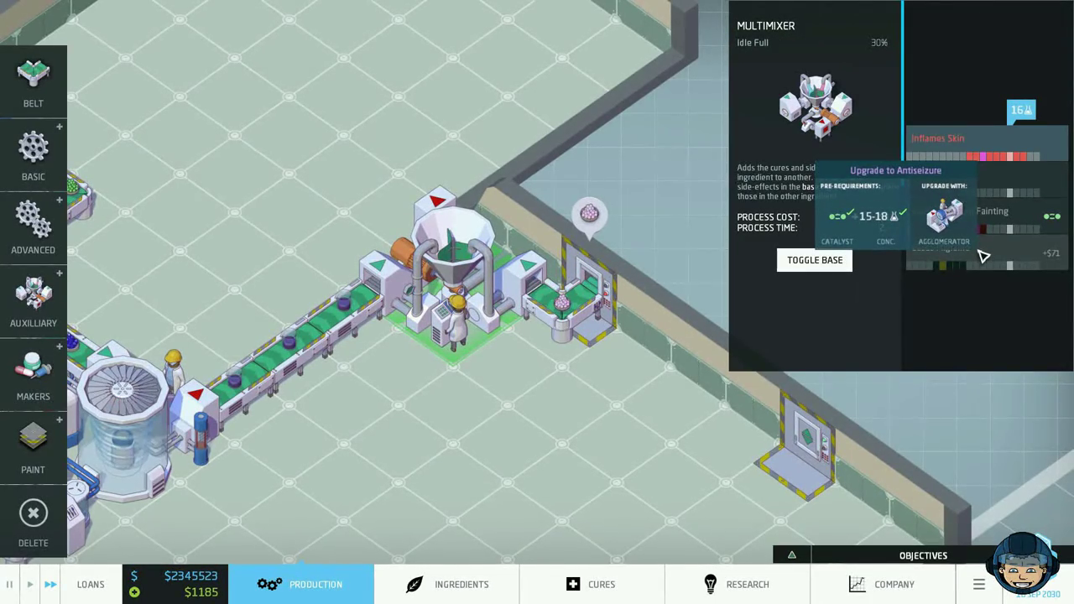
left_click(33, 155)
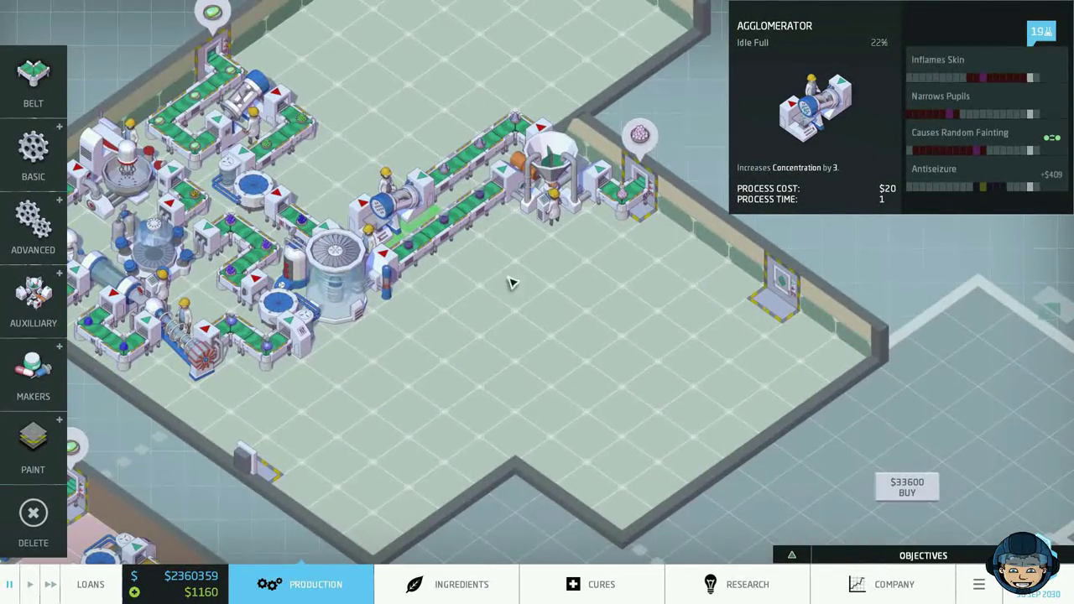
Belt the line to a second Multimixer near the bottom wall and inspect it.
left_click_drag(512, 282, 677, 229)
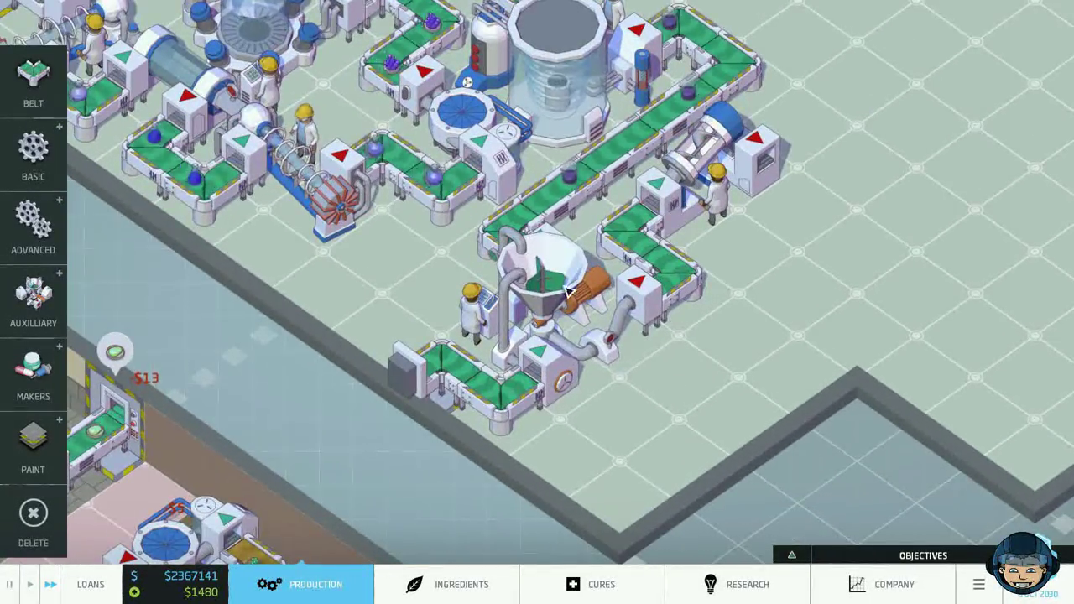
left_click(554, 285)
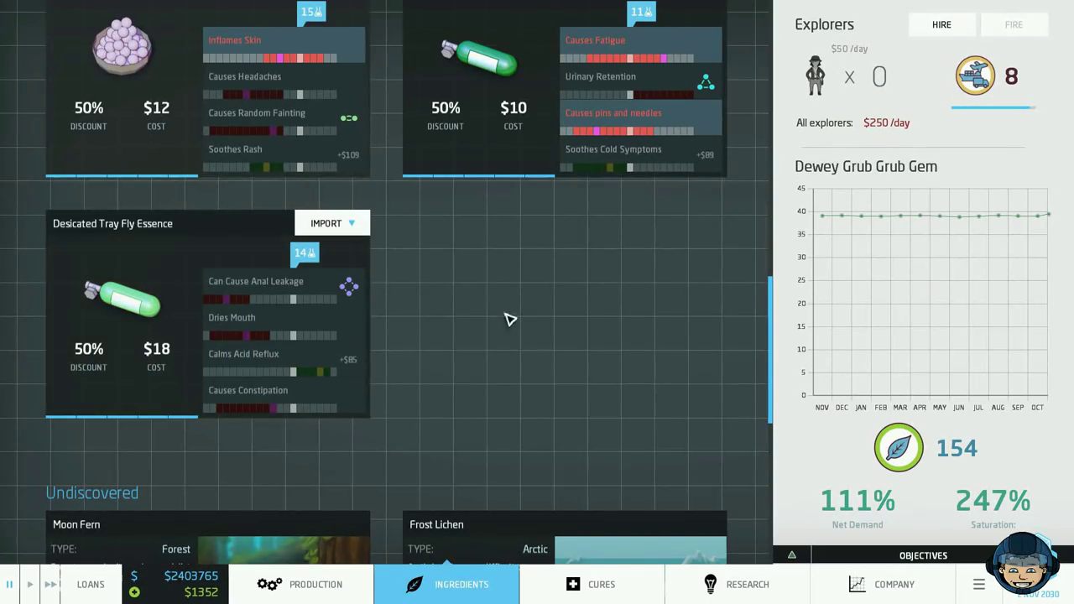
Import Desicated Tray Fly Essence, place its wall dock, and add a processing machine after it.
left_click(316, 584)
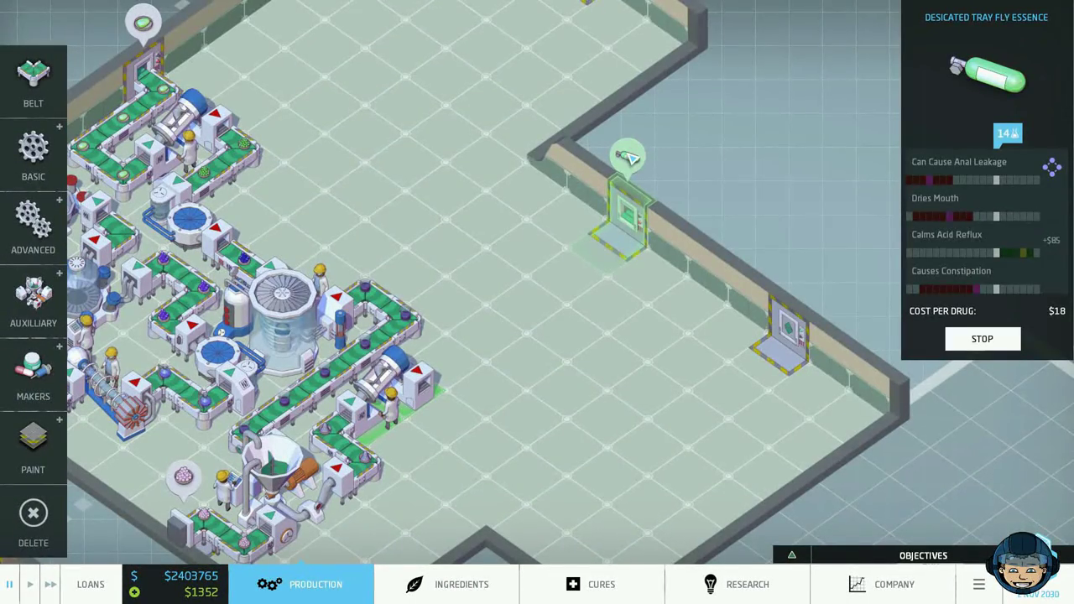
left_click(33, 155)
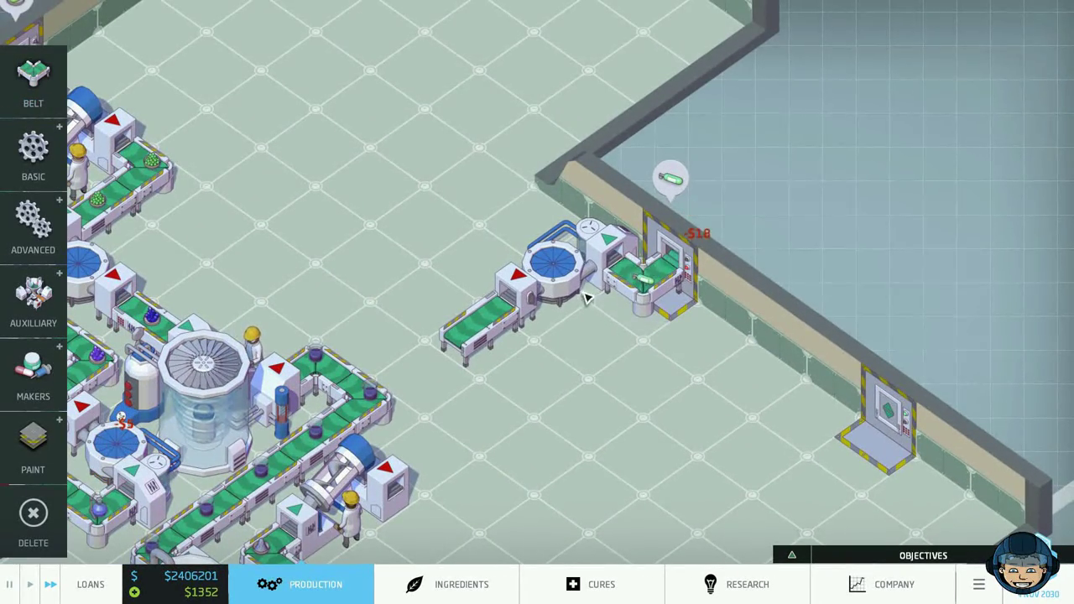
left_click(478, 323)
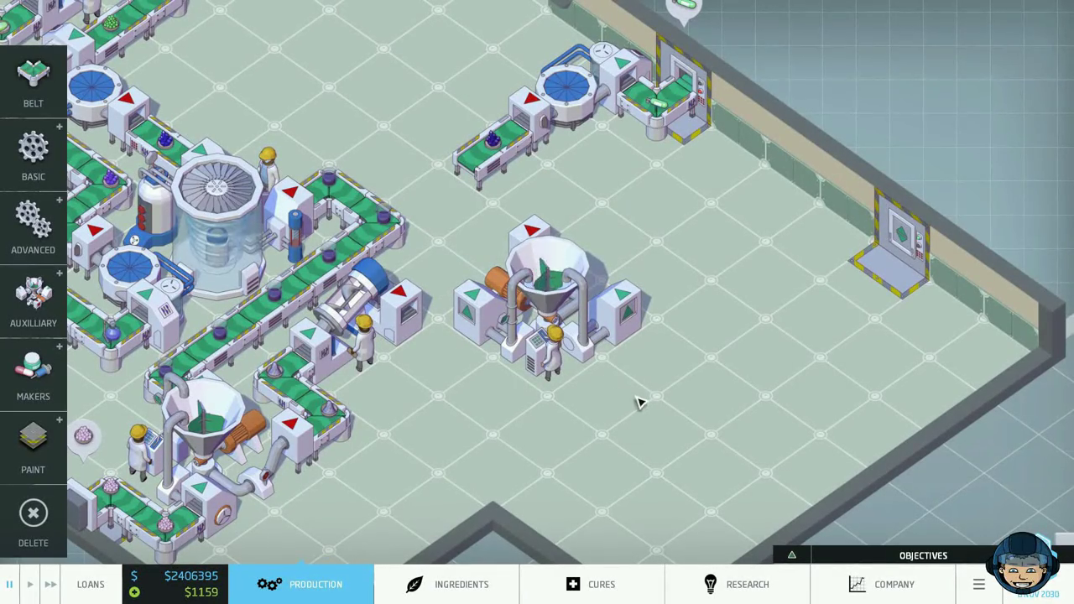
Belt the fly essence machine into the mixer, producing Rollocide Crystals at $62 profit.
left_click(545, 193)
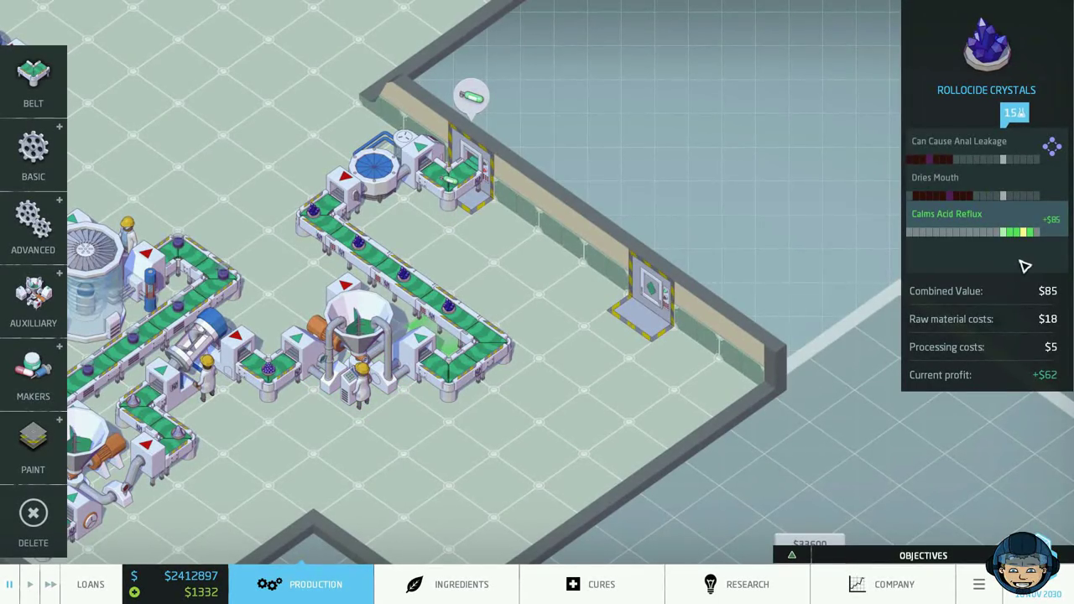
mouse_move(365, 378)
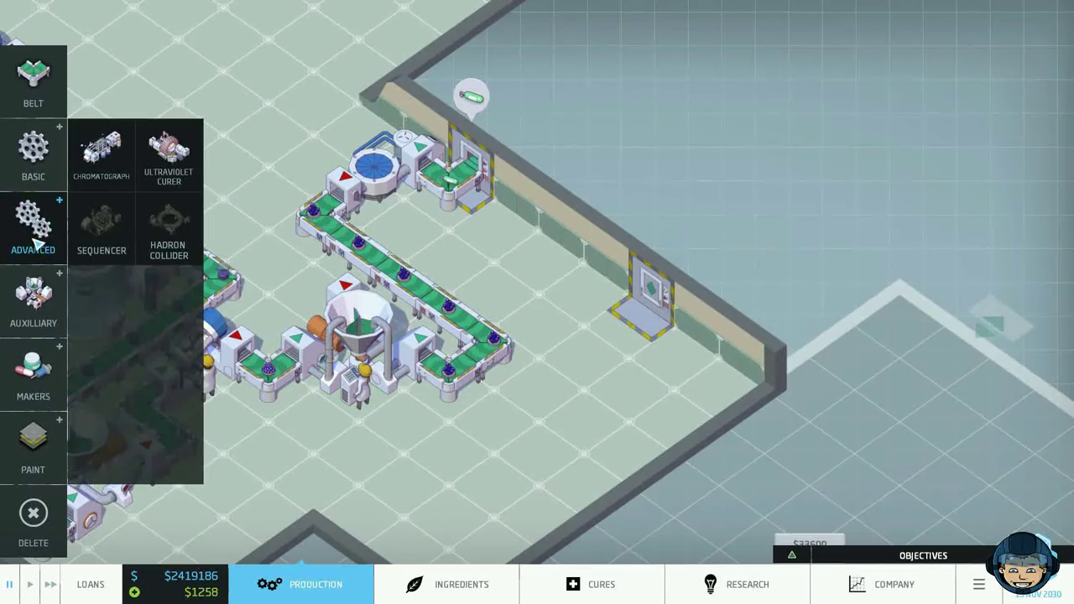
Build two belted Ultraviolet Curers, then place a Chromatograph from the Advanced machines.
left_click(168, 155)
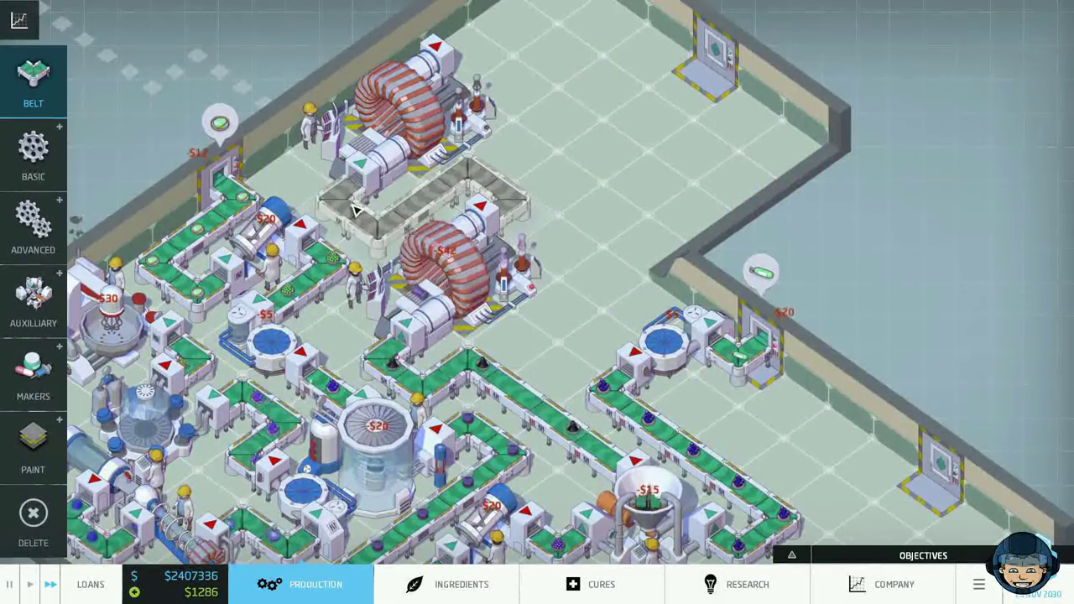
left_click(436, 268)
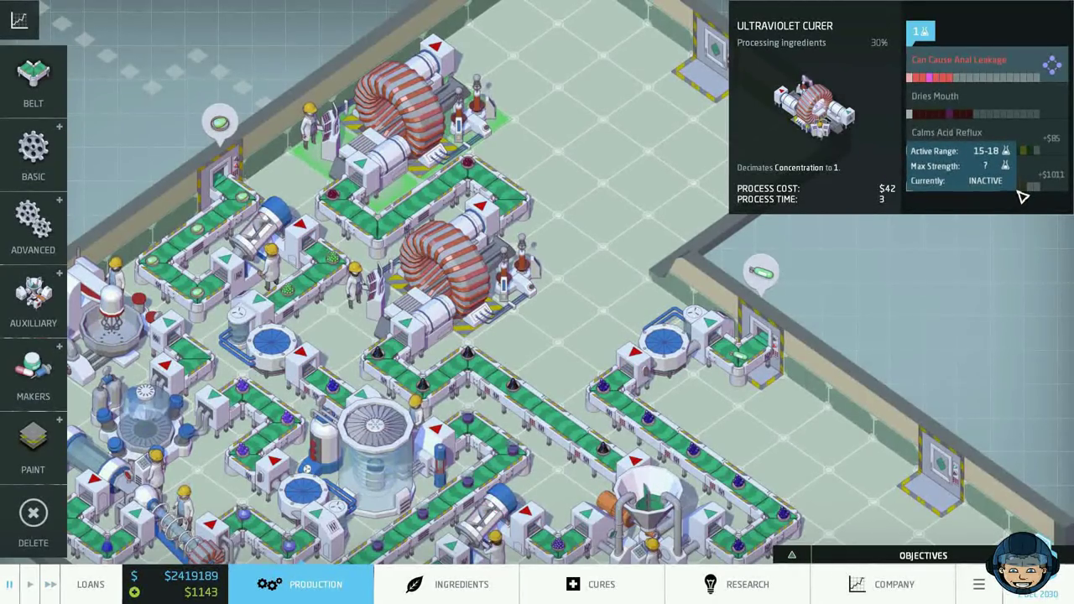
left_click(33, 226)
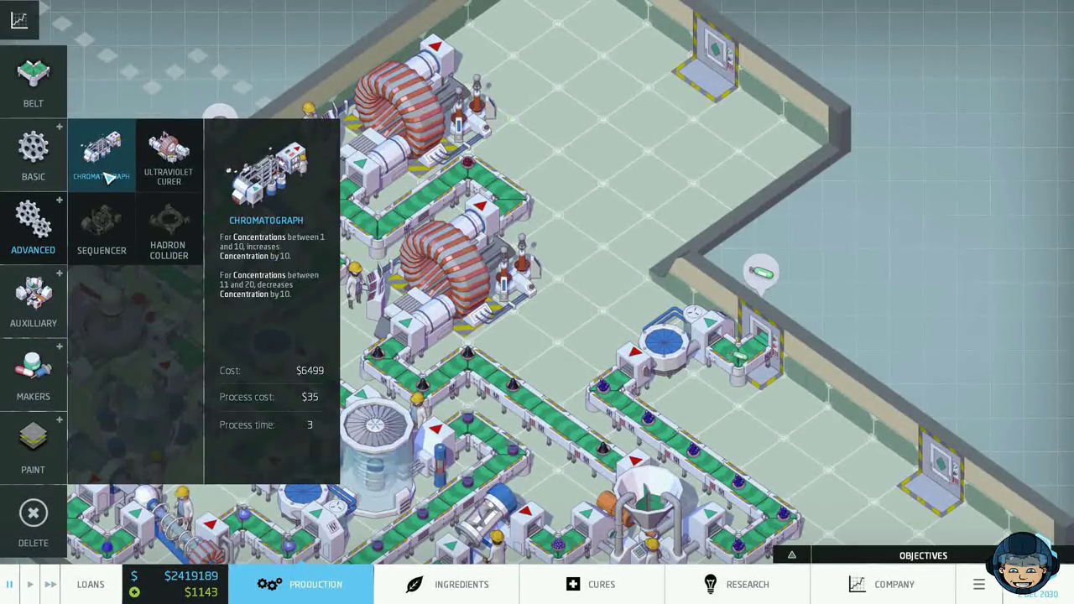
left_click(32, 155)
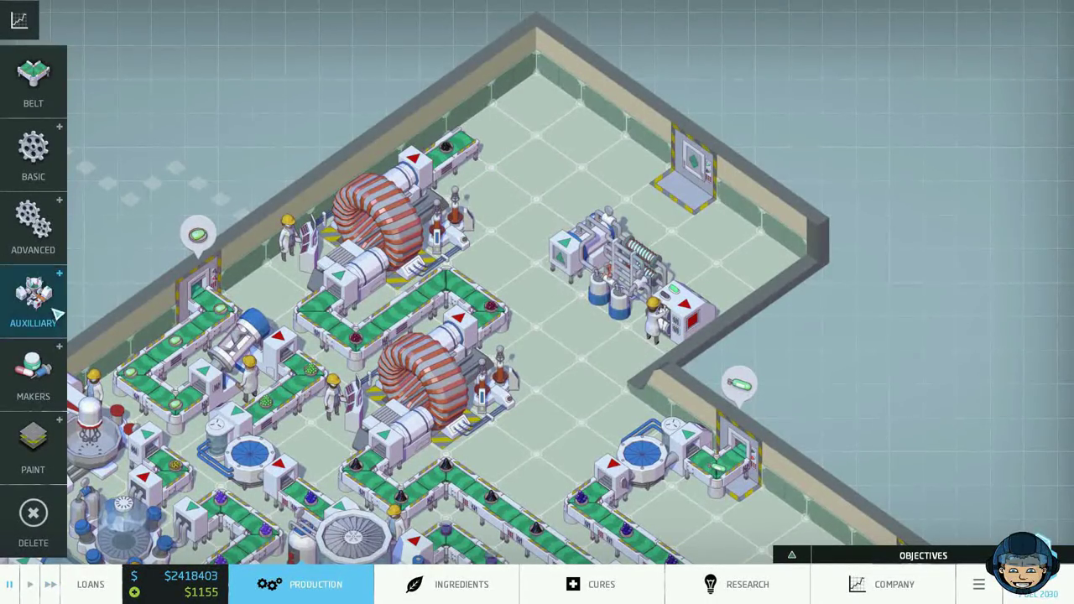
Place an Analyser from Auxiliary at the line's end and check its drug results.
left_click(33, 300)
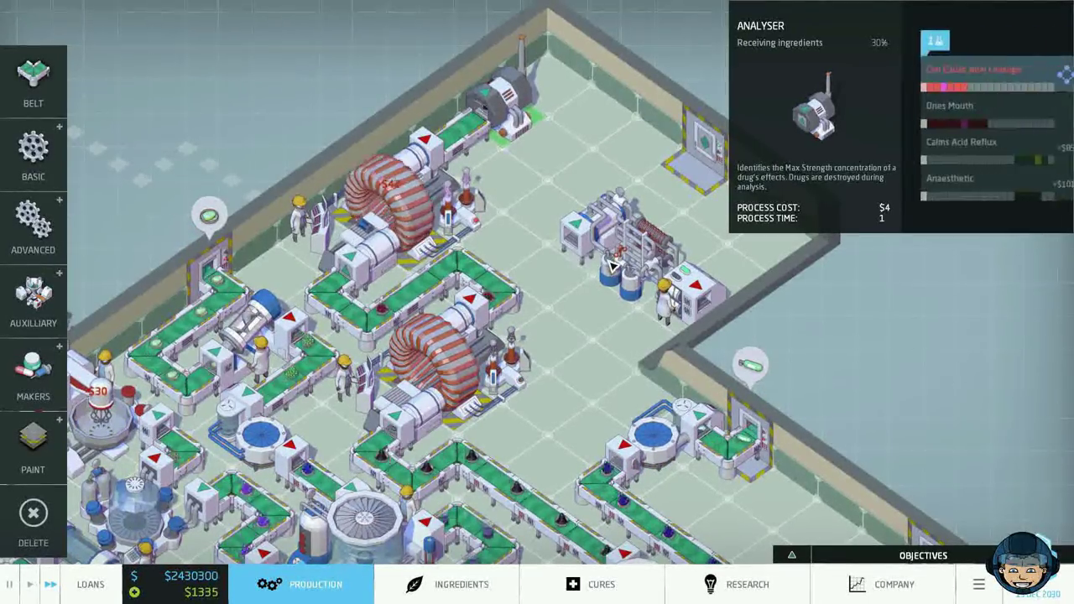
left_click(33, 373)
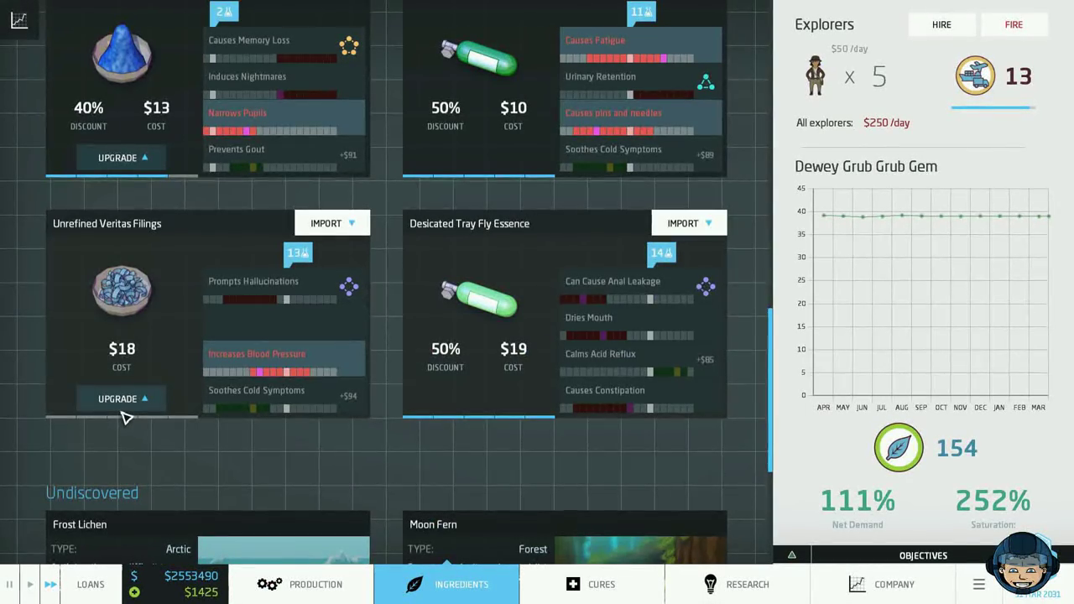
Upgrade Veritas Filings to $13 and Centrifuge to $24, and acknowledge Max Strength.
left_click(117, 398)
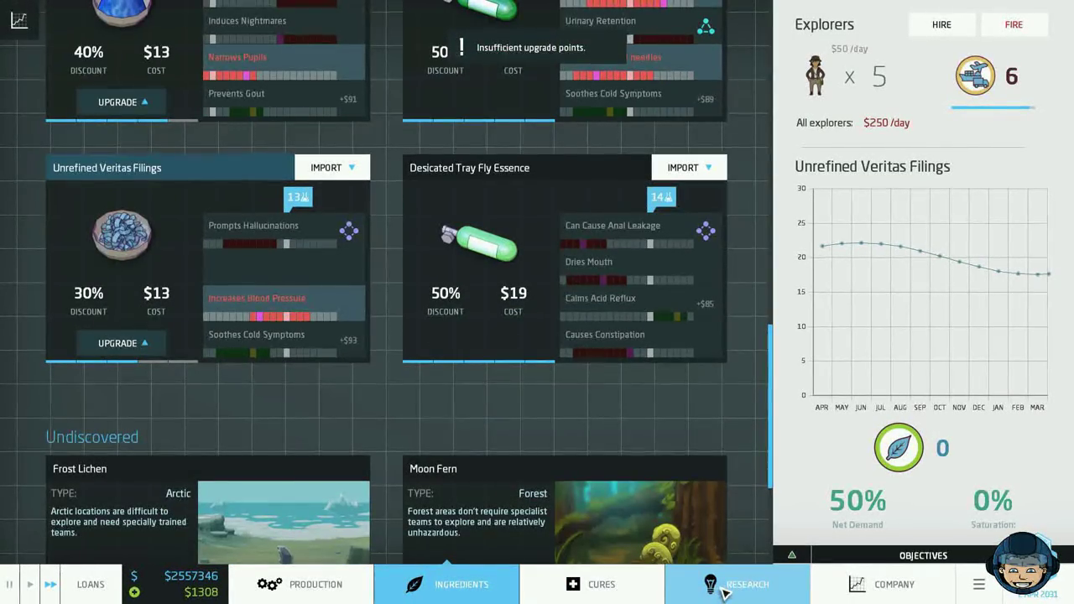
left_click(745, 584)
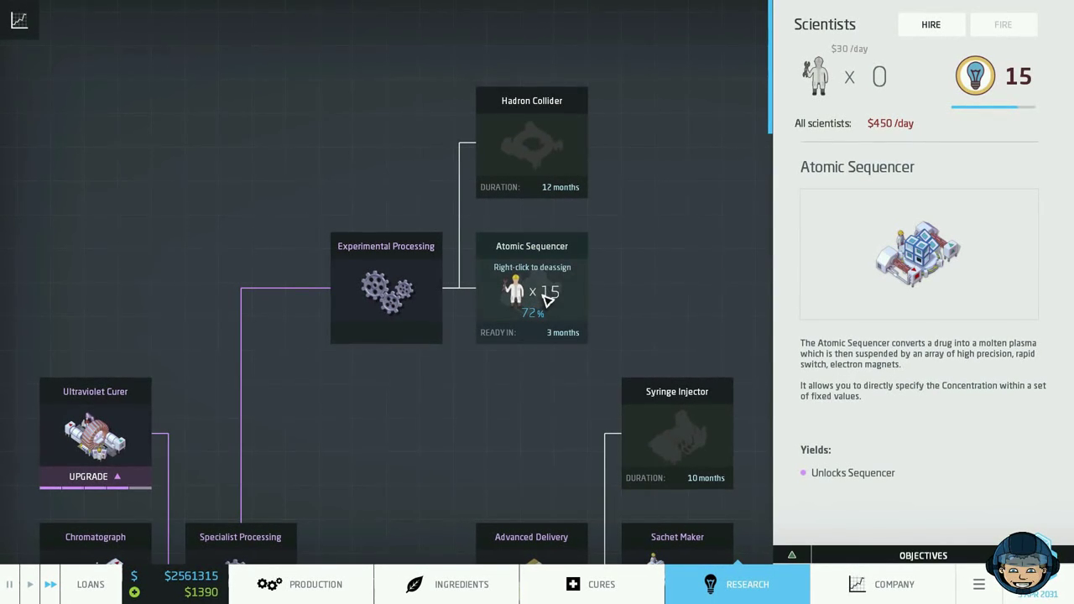
mouse_move(532, 365)
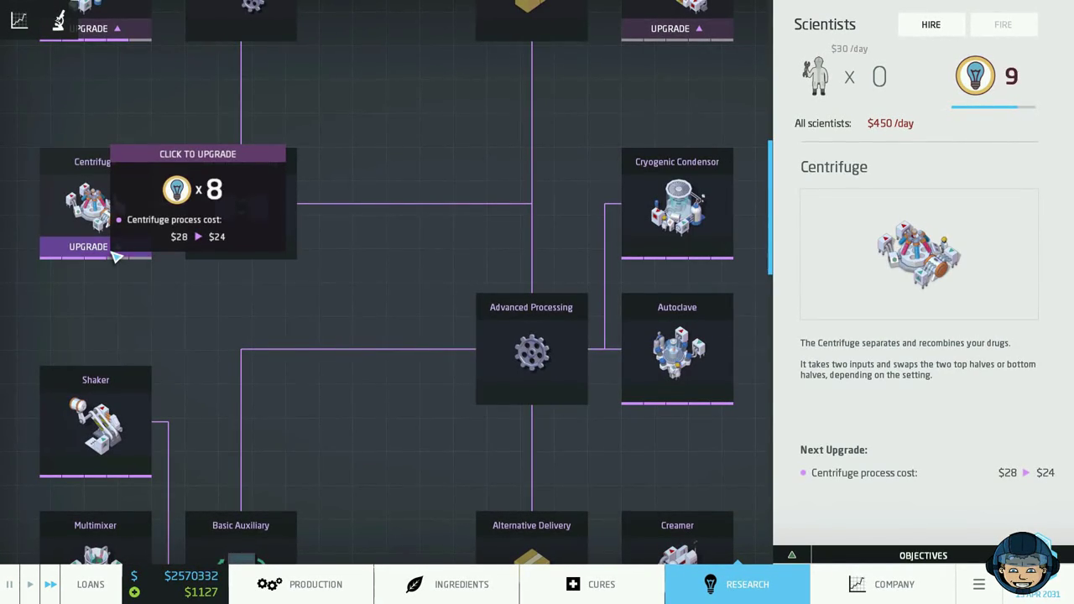
left_click(87, 246)
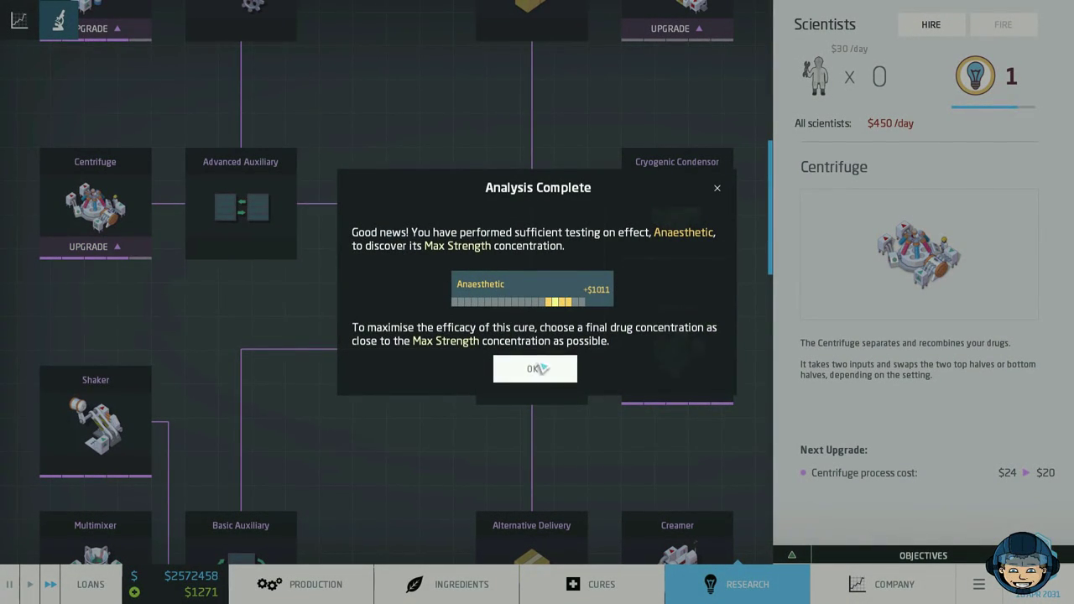
left_click(534, 369)
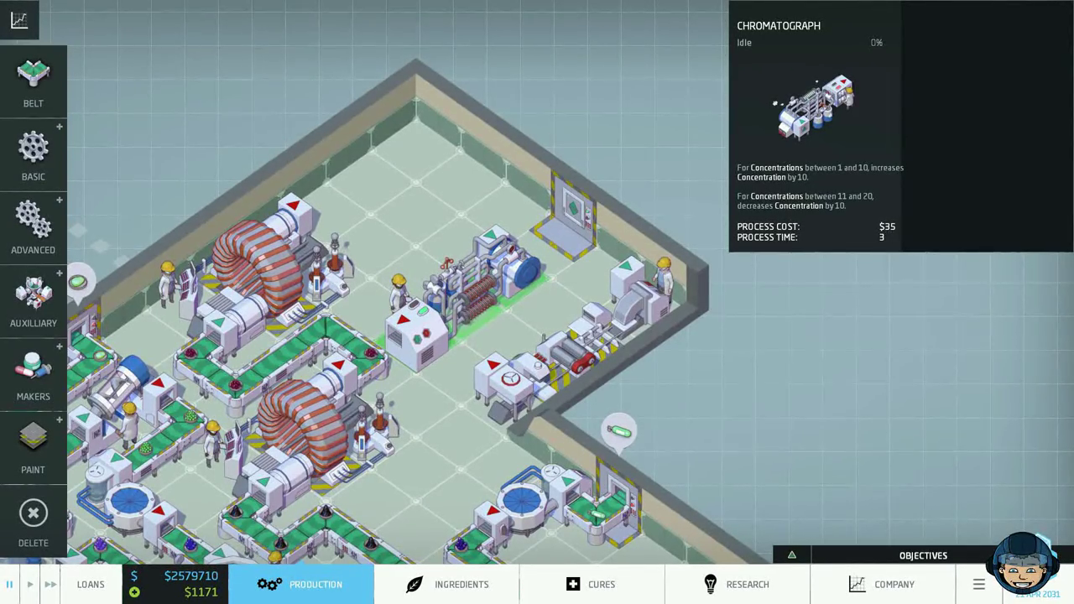
Delete the Chromatograph and place an Agglomerator and an Evaporator from Basic machines.
left_click(32, 155)
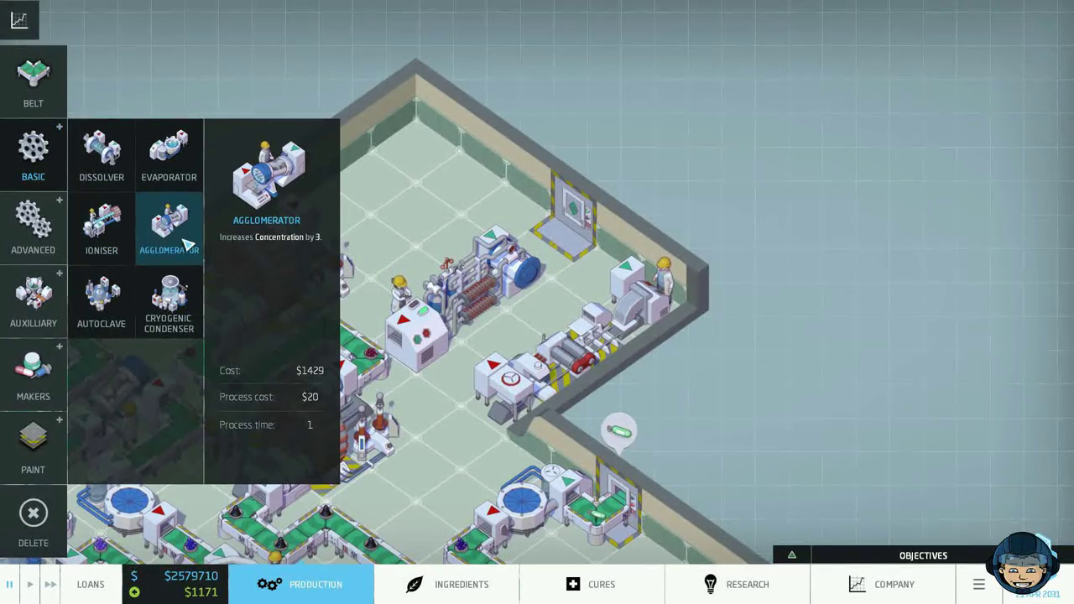
left_click(168, 228)
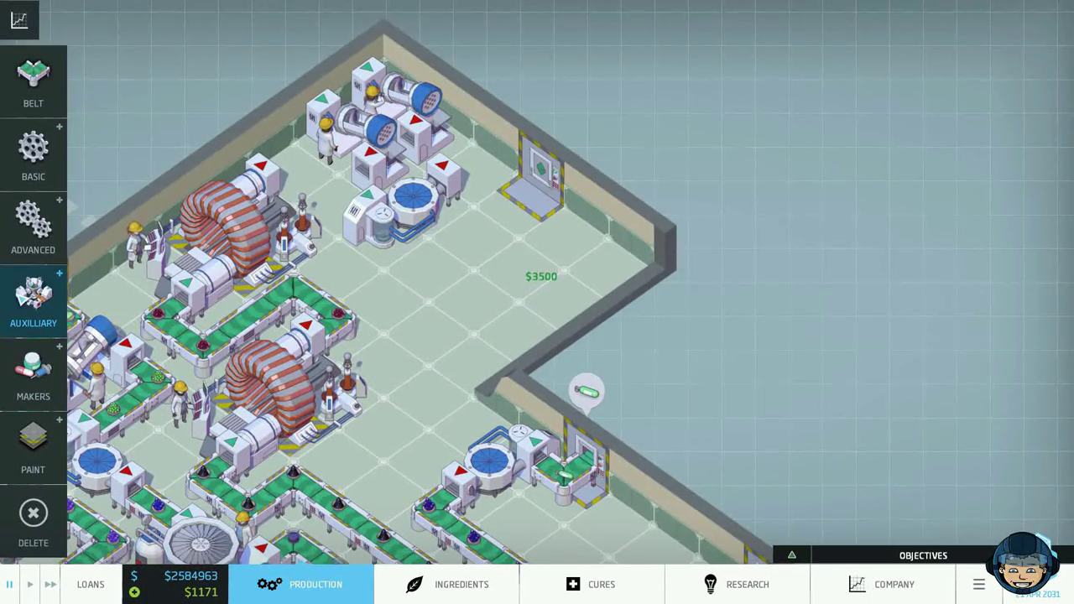
left_click(32, 374)
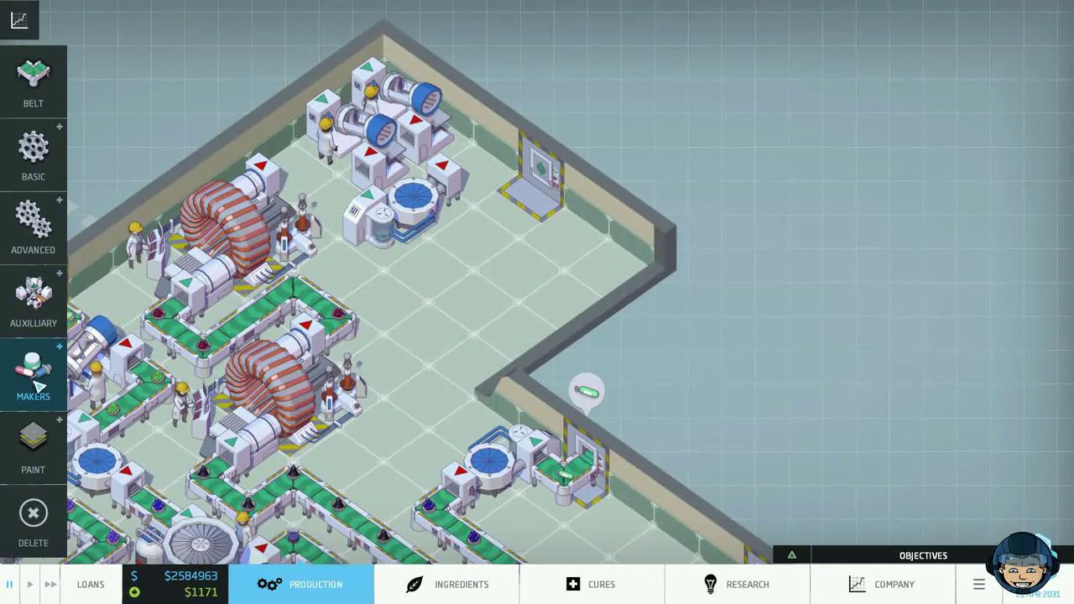
left_click(32, 155)
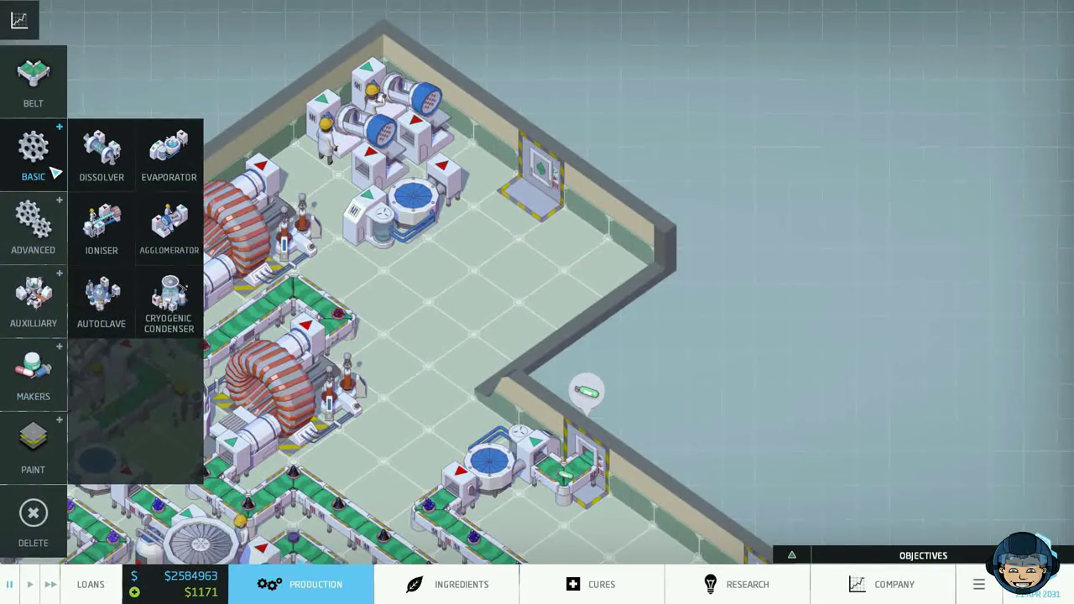
left_click(169, 302)
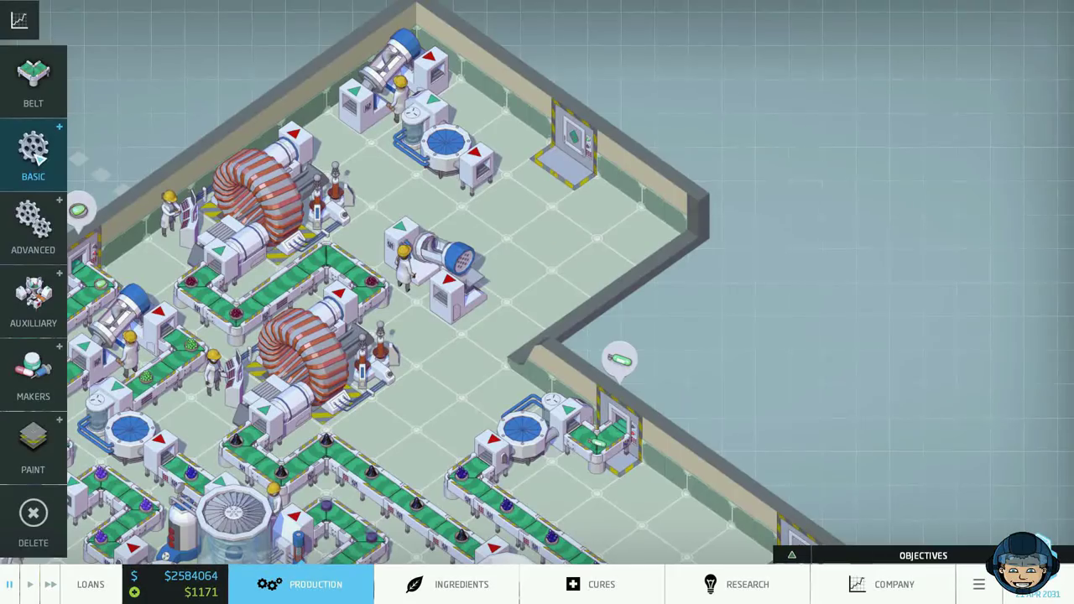
Place a Cryogenic Condenser from Basic and belt the new machines together.
left_click(33, 156)
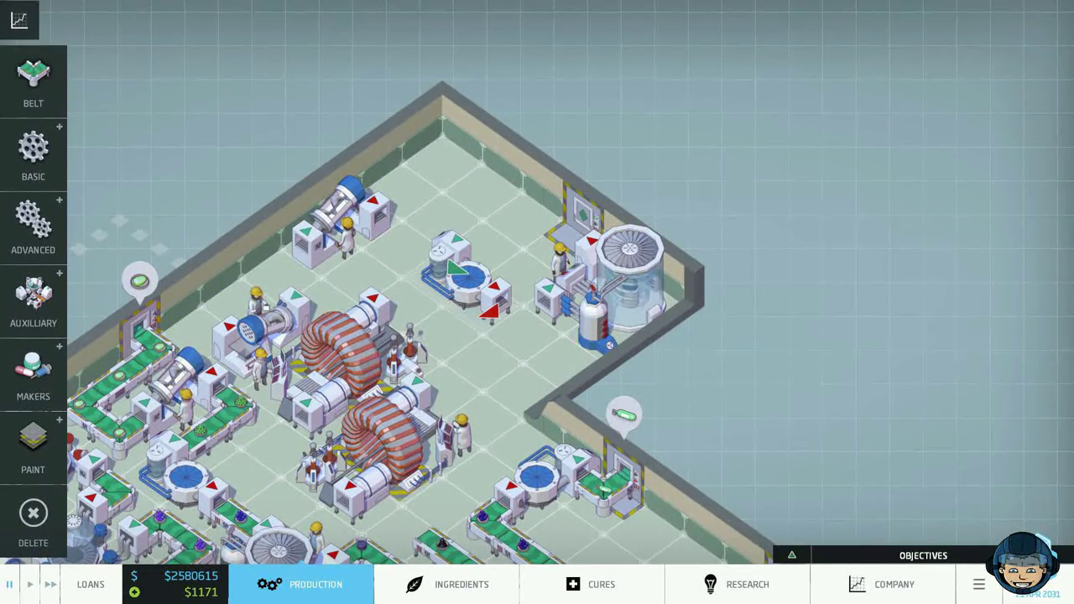
left_click(452, 269)
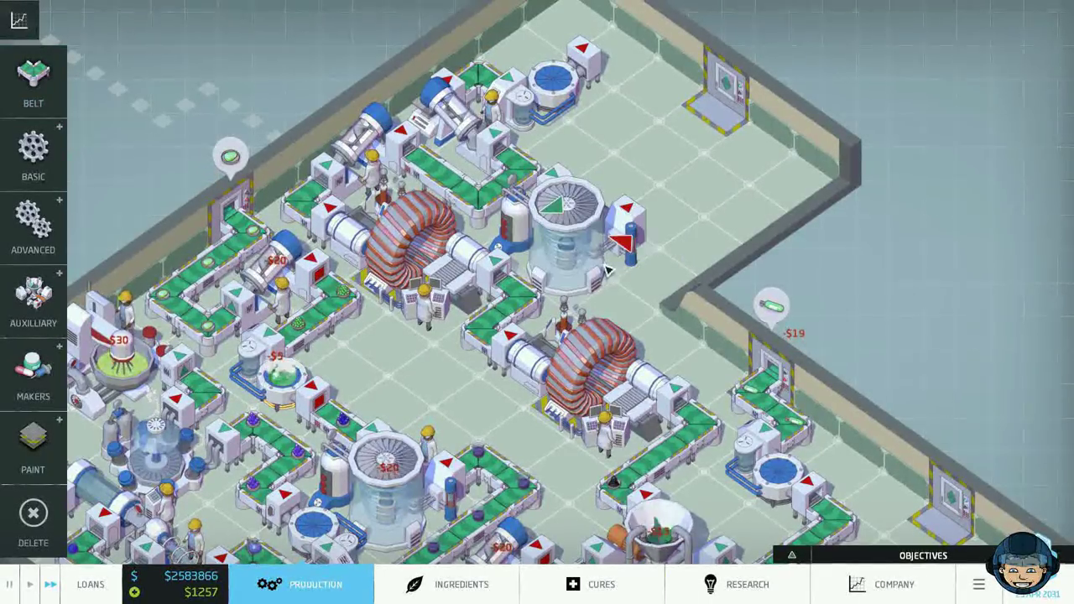
Adjust the Cryogenic Condenser and belts until cream comes out and the New Product prompt appears.
left_click(33, 80)
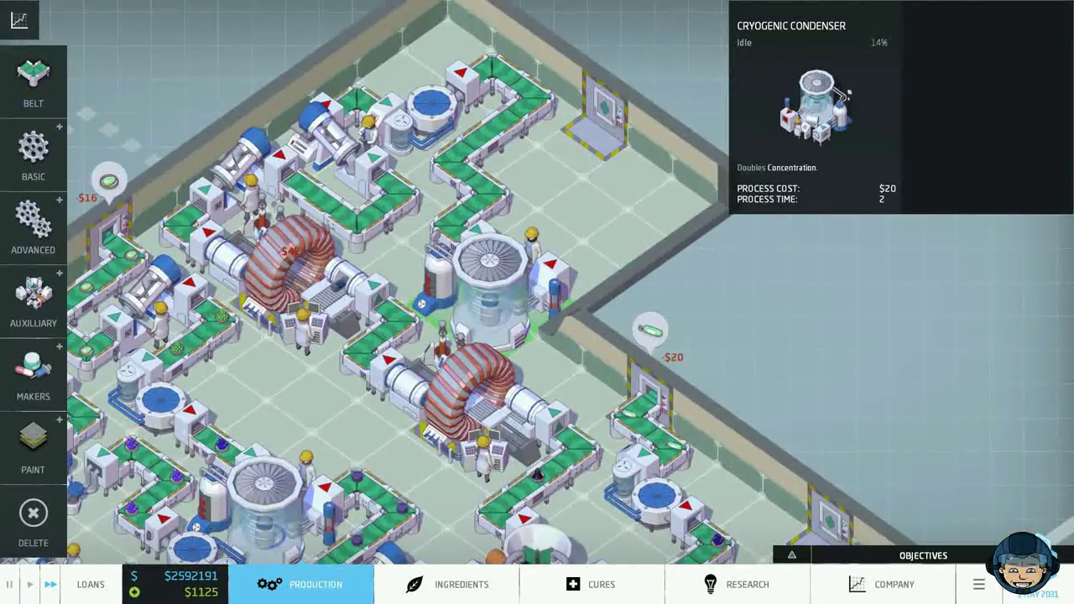
left_click(32, 373)
type("Anaesthe")
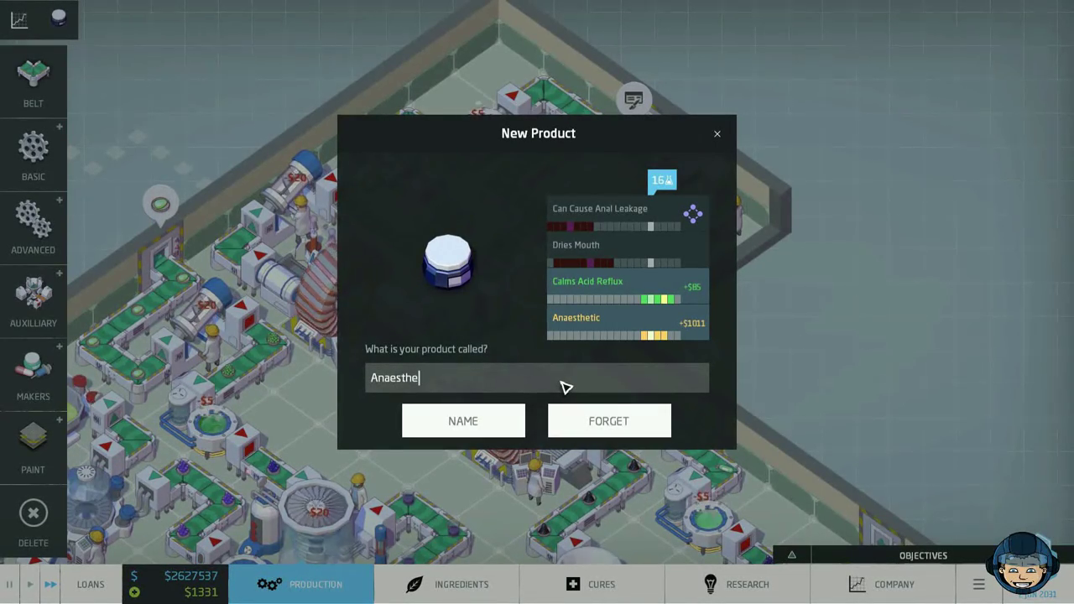
Name the cream 'Anaesthetic' and view its $1126 value and $831 profit per unit.
left_click(462, 420)
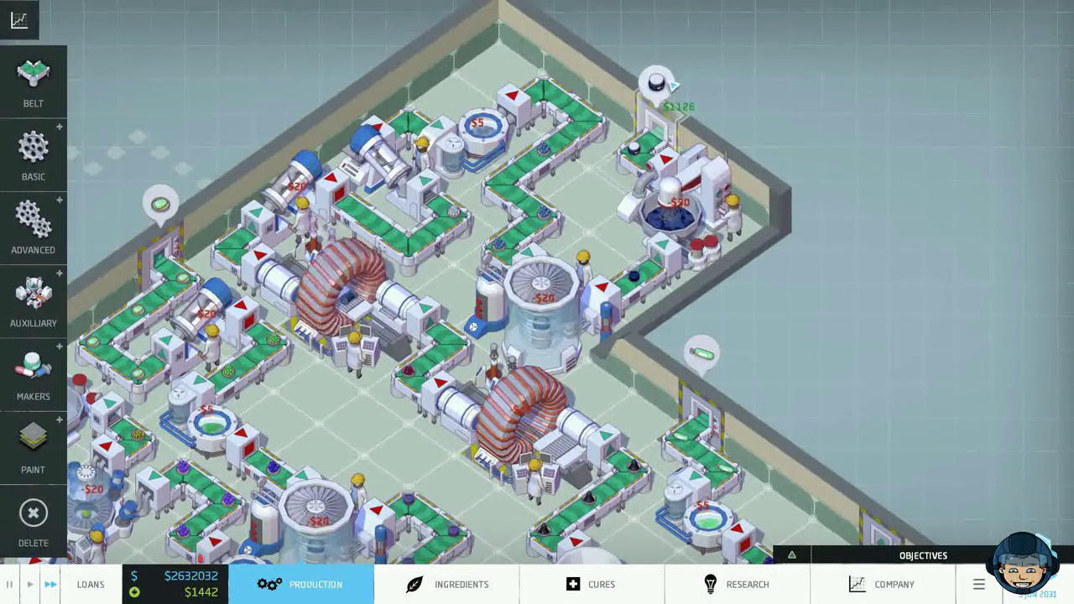
left_click(657, 76)
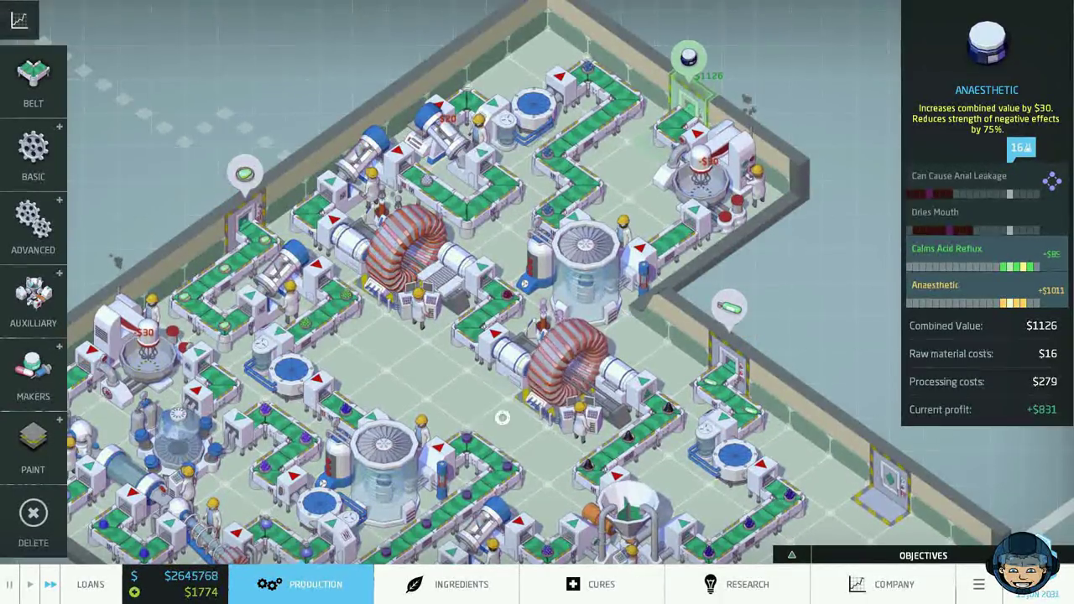
Close the product details and colour the cream line's belts red.
left_click(33, 444)
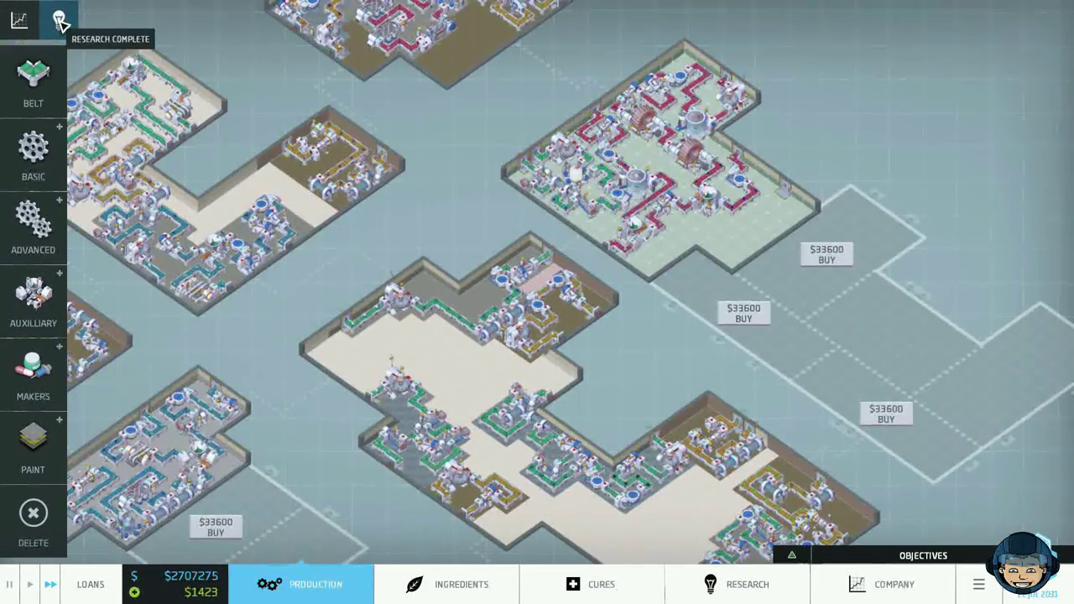
Open the Research Complete notice and upgrade the Atomic Sequencer to lower its cost.
left_click(735, 584)
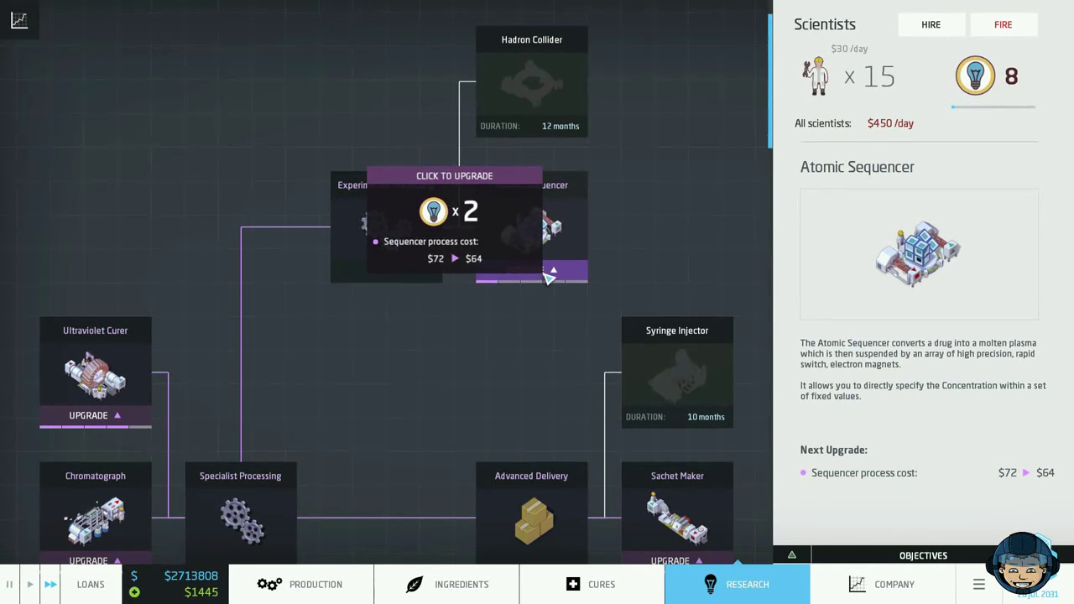
left_click(454, 259)
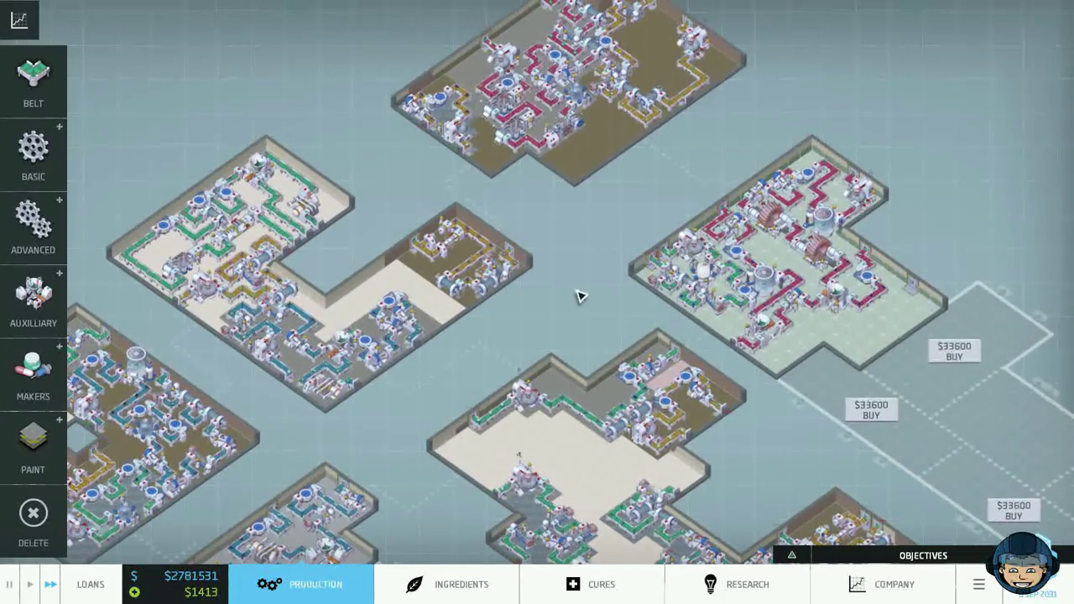
Show the Company report with product cure ratings, profits and about $457,649 yearly profit.
left_click(893, 584)
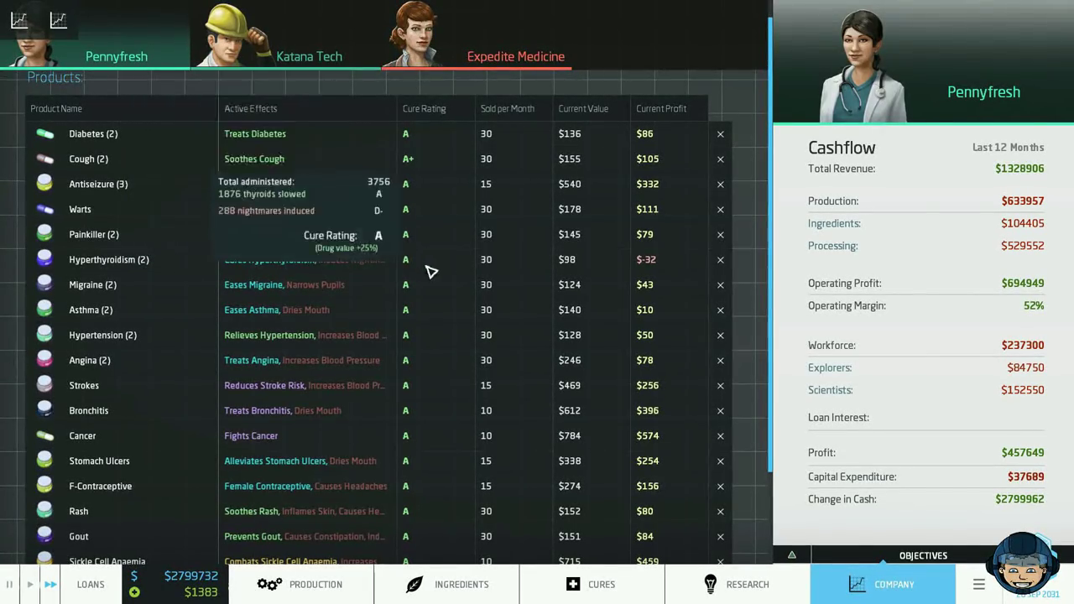
Scroll the company report's products list, then switch back to the Production factory floor.
scroll("down", 3)
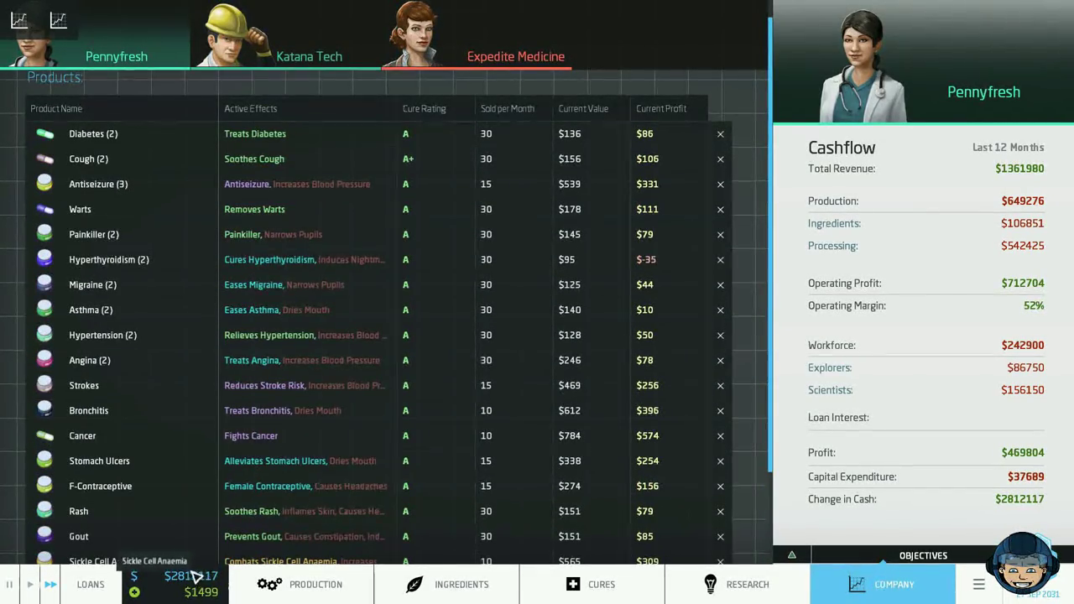
left_click(315, 583)
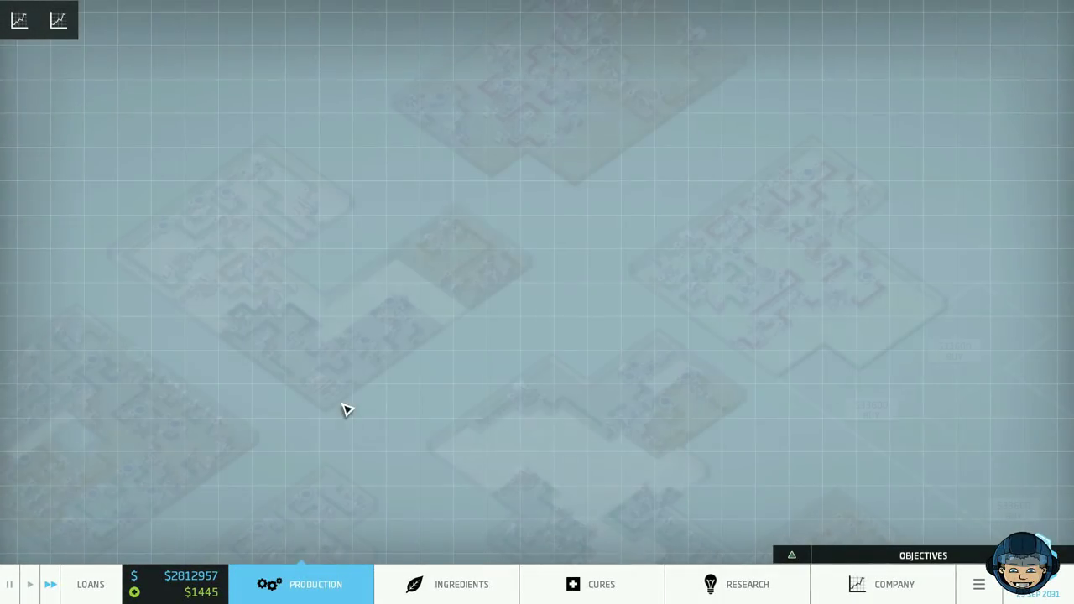
left_click(315, 583)
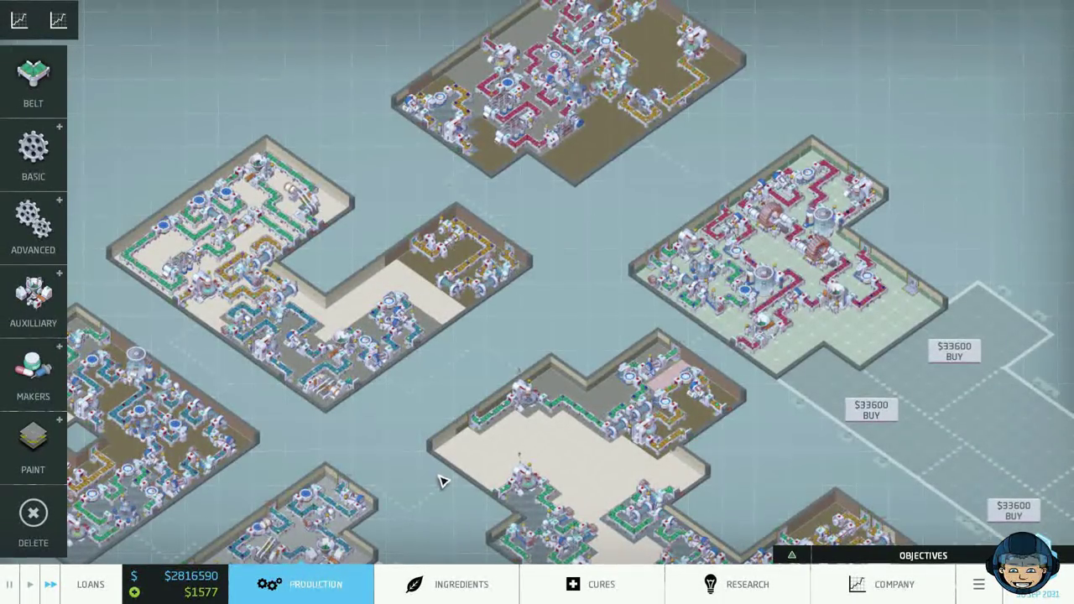